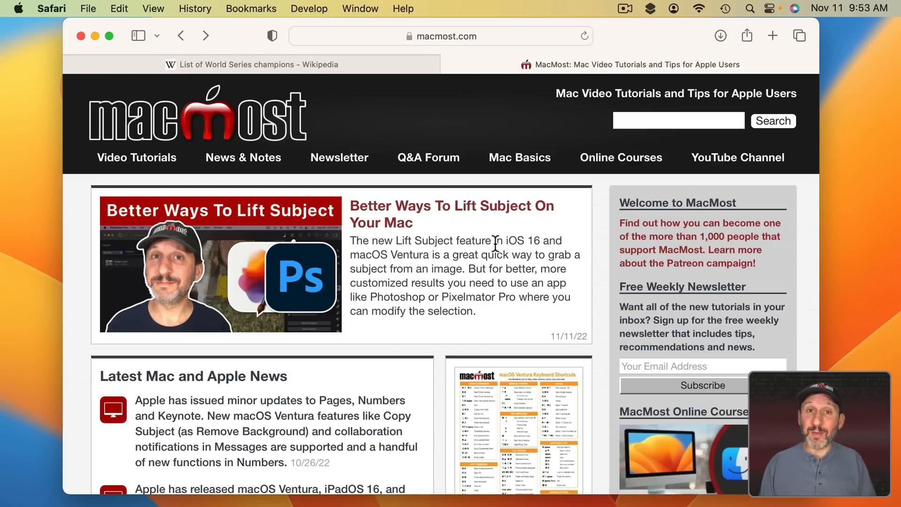
Step: Tick winner checkboxes in the Bracket Ranker sheet and move to the Finder Files folder
scroll("down", 3)
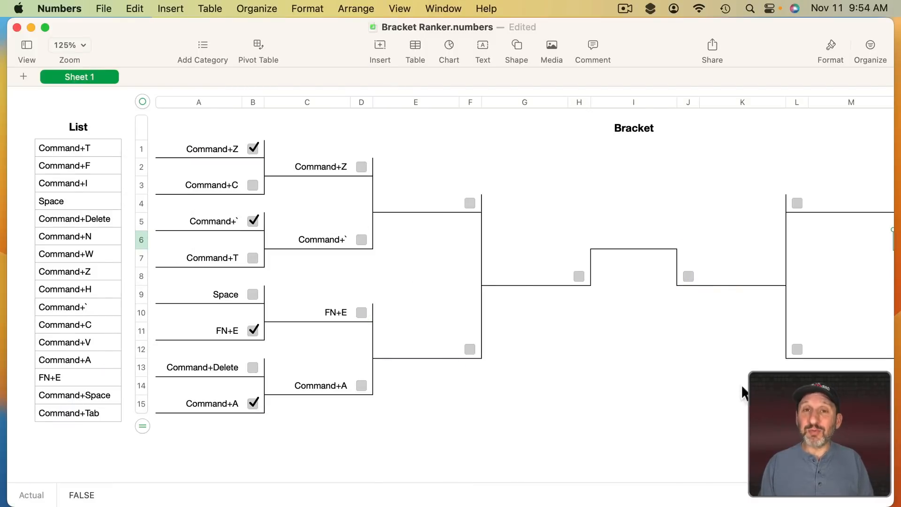
mouse_move(103, 219)
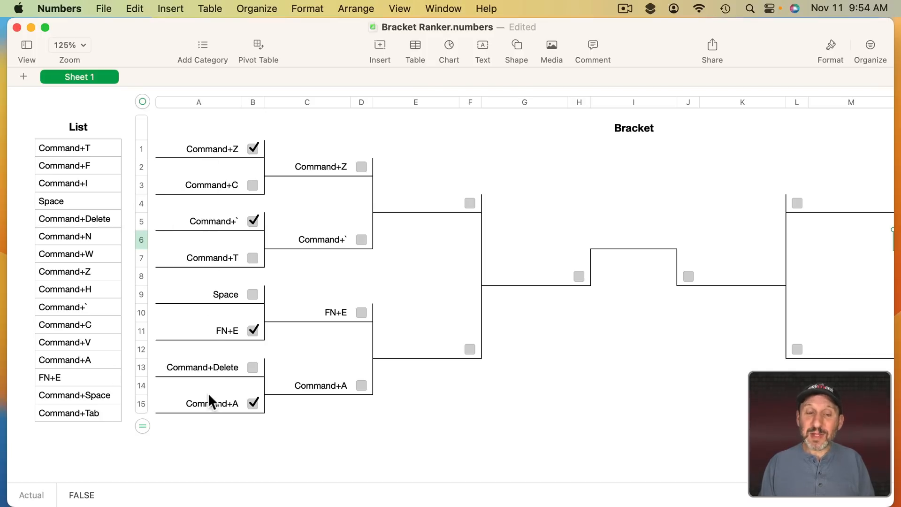
mouse_move(343, 213)
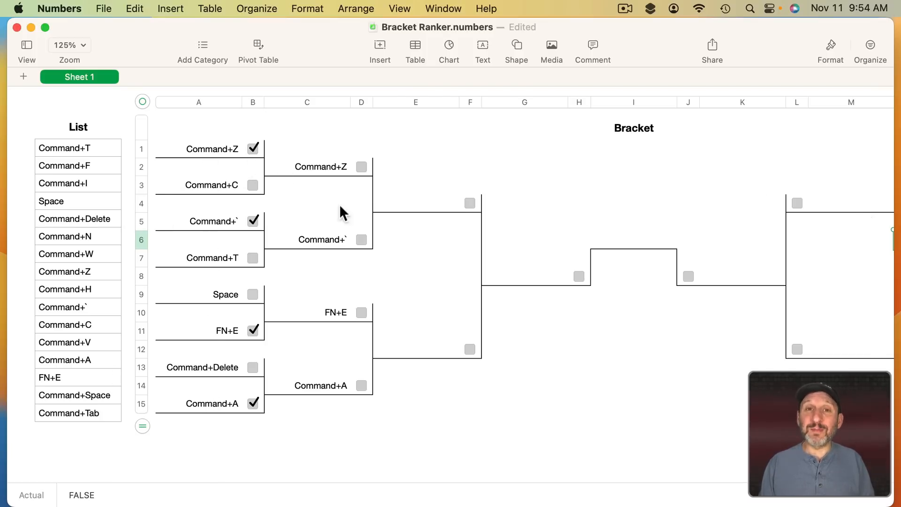
left_click(252, 148)
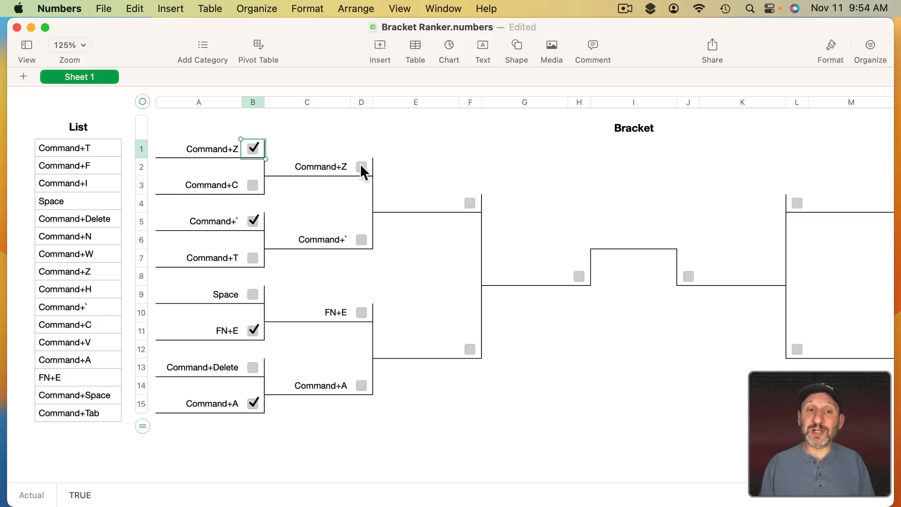
mouse_move(352, 176)
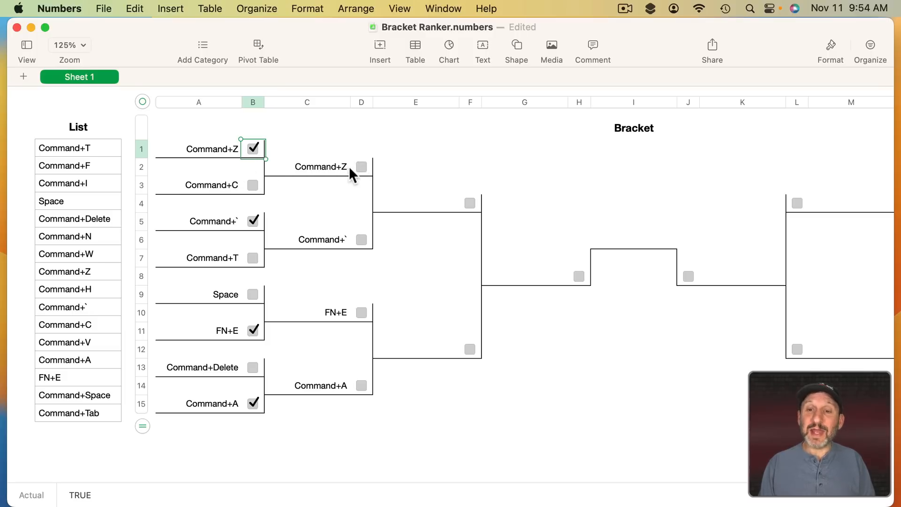
left_click(361, 166)
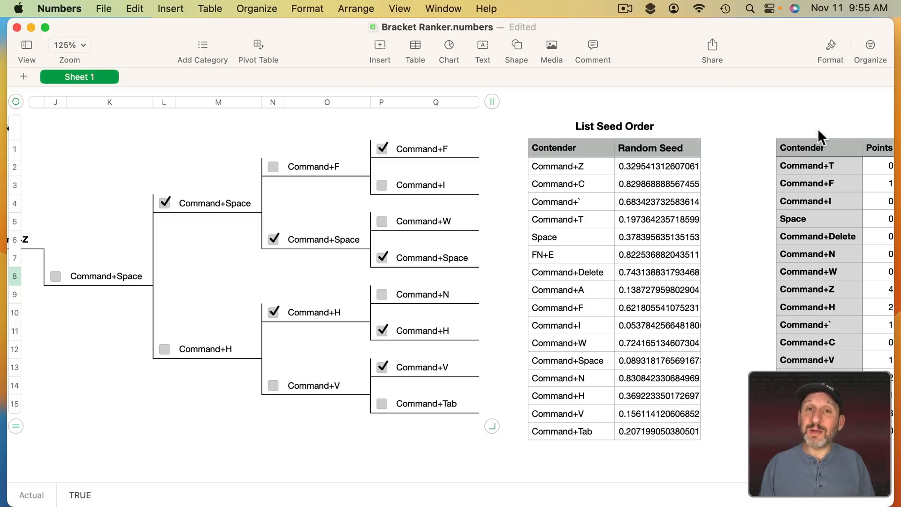
mouse_move(411, 240)
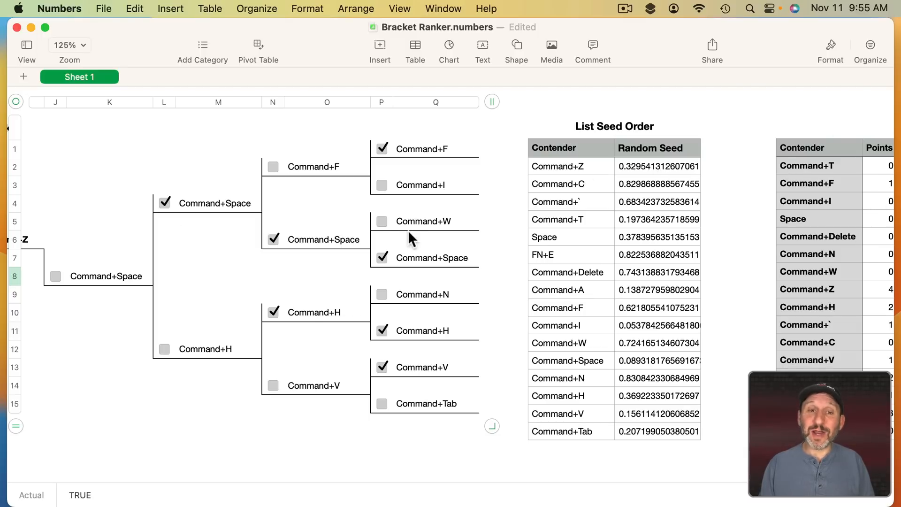
mouse_move(578, 219)
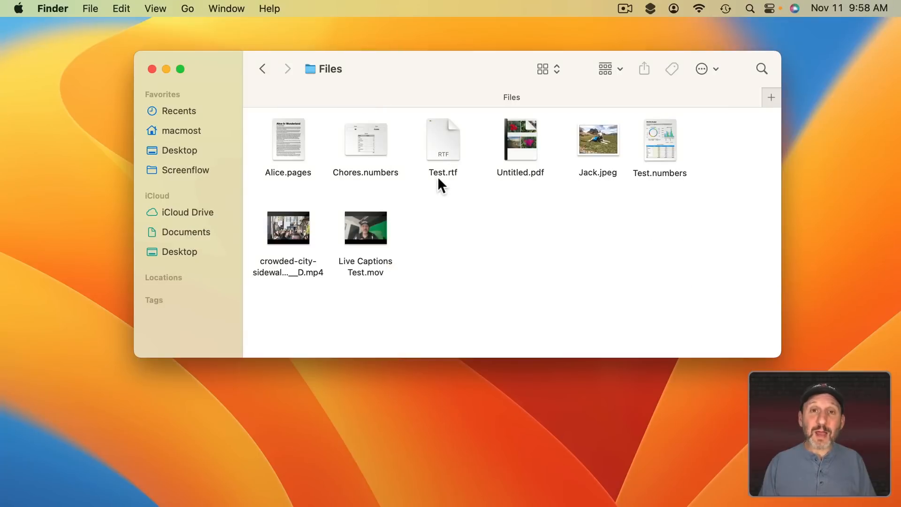
Step: View Get Info for Test.rtf, then open Jack.jpeg in Preview
left_click(90, 8)
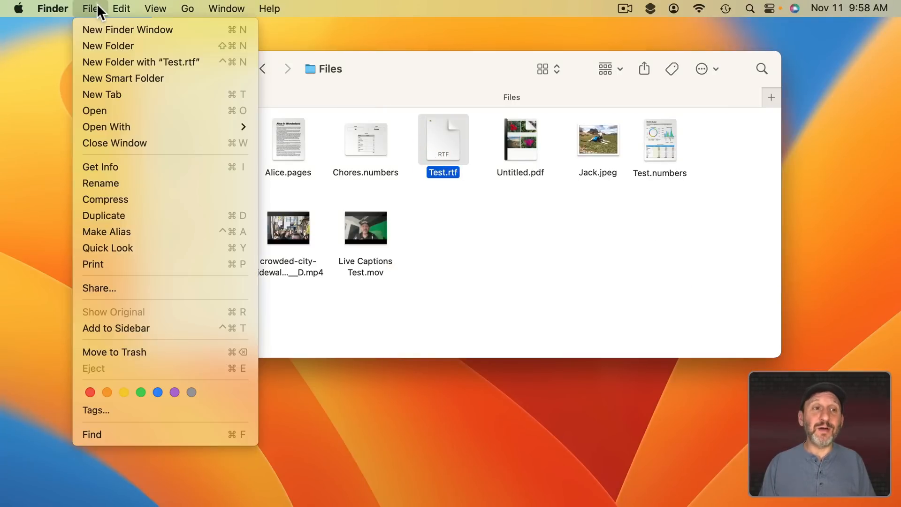
mouse_move(109, 167)
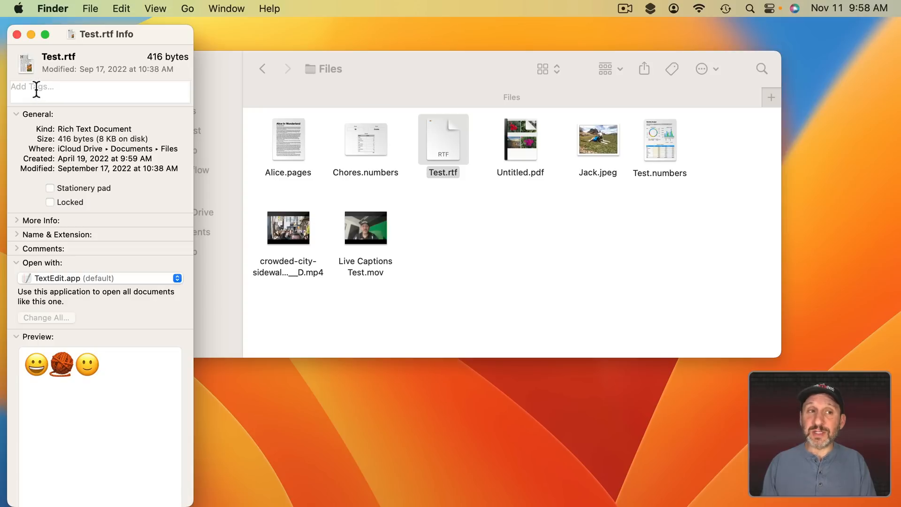
left_click(99, 87)
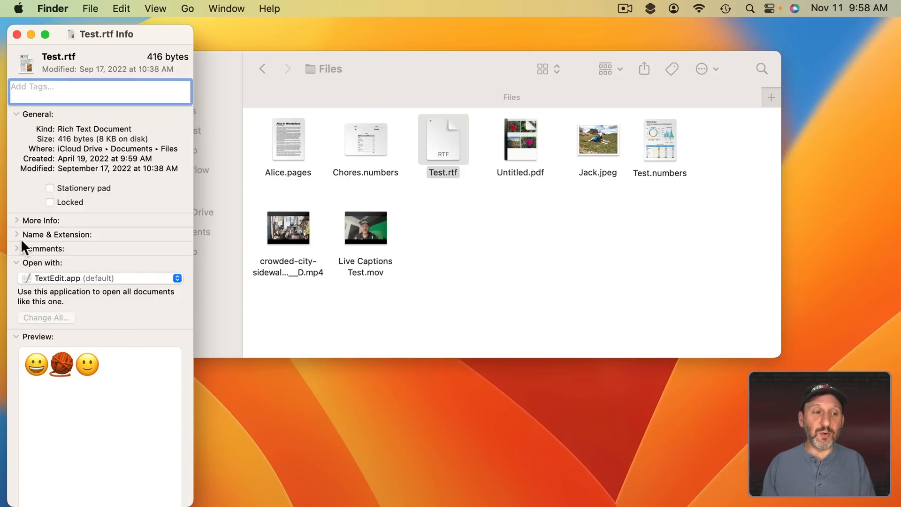
double_click(598, 139)
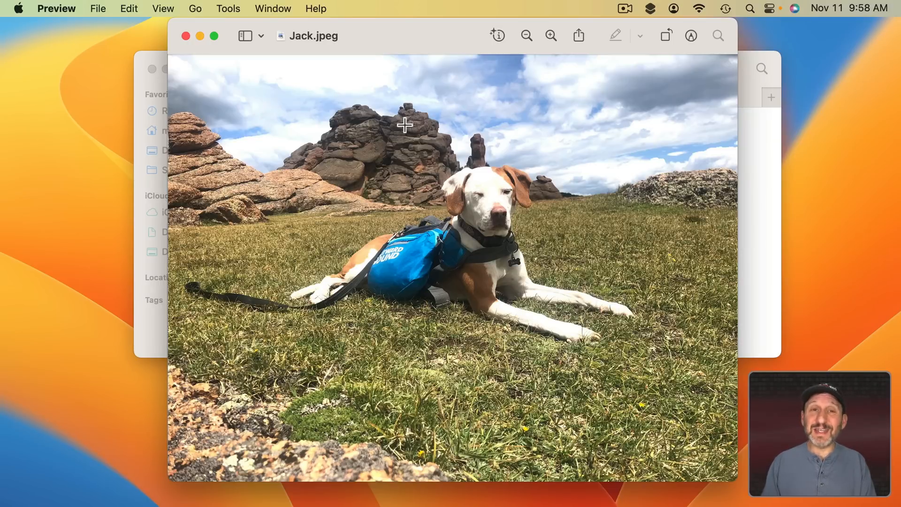
Step: Show Jack.jpeg's Inspector with More Info and Exif camera details, then close Preview
key("cmd+i")
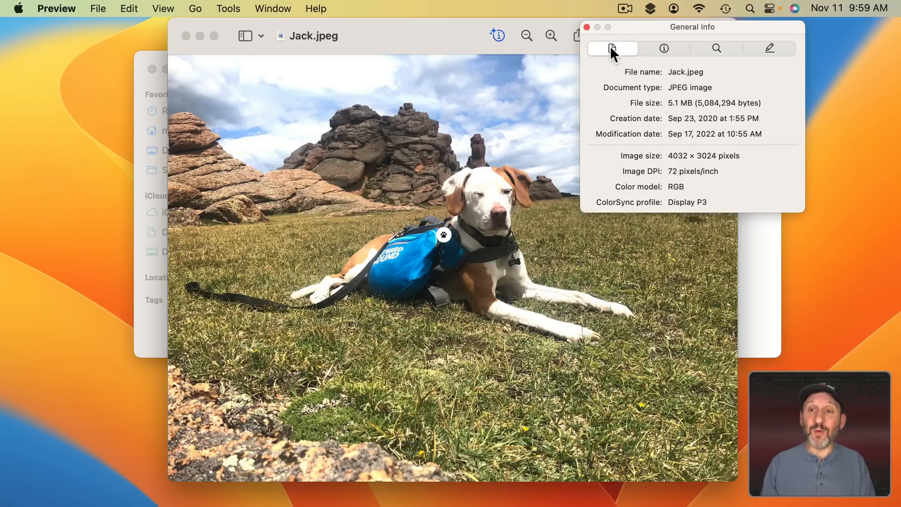
mouse_move(639, 78)
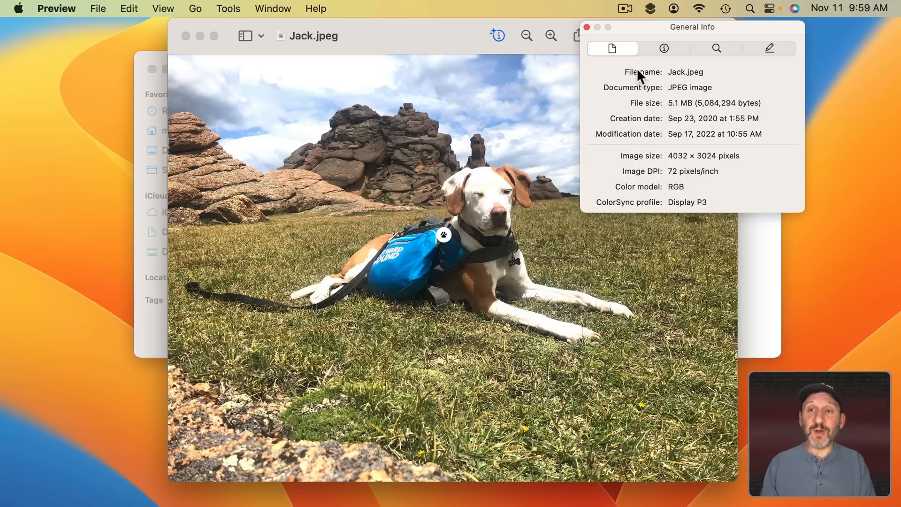
left_click(664, 48)
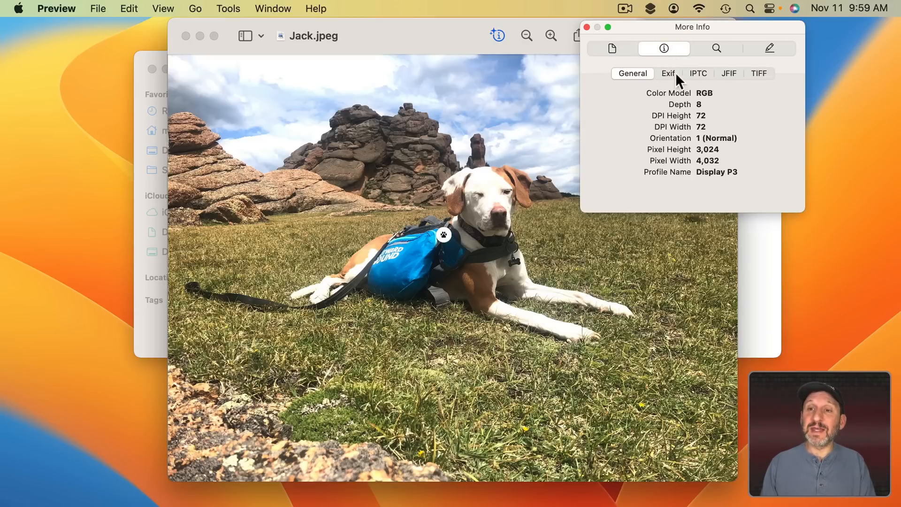
left_click(668, 73)
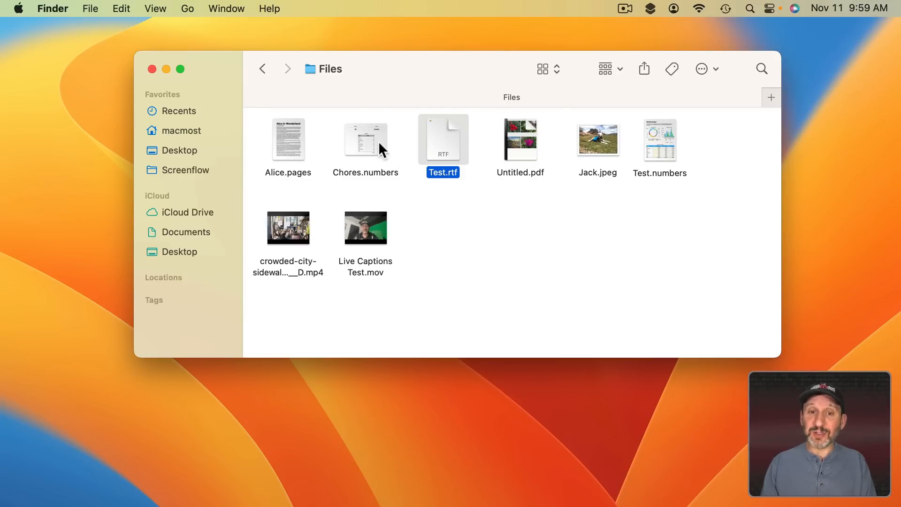
Step: Open a live Inspector panel on Test.rtf and switch it to show Jack.jpeg's details
left_click(90, 9)
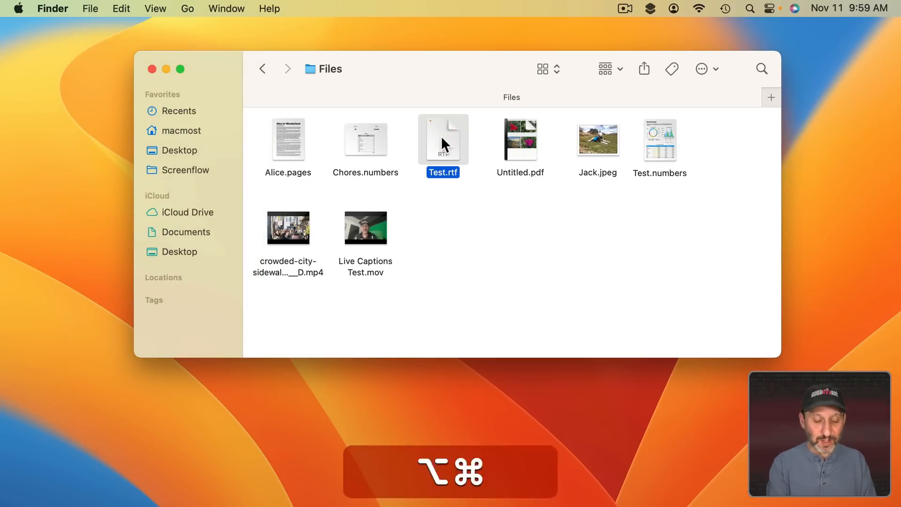
key("cmd+i")
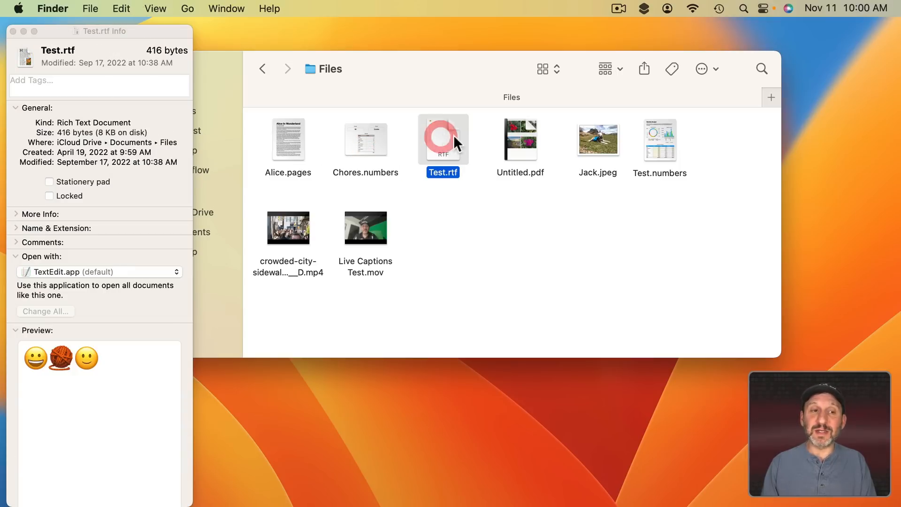
left_click(597, 139)
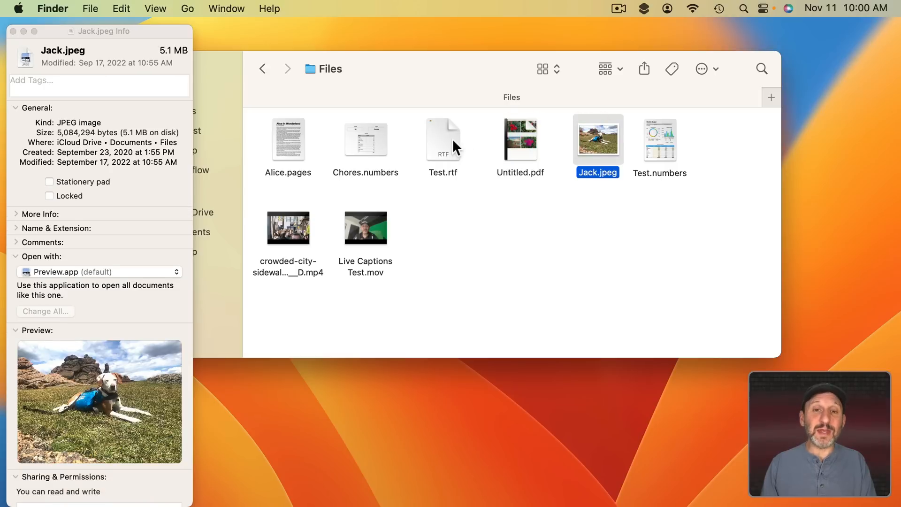
left_click(366, 139)
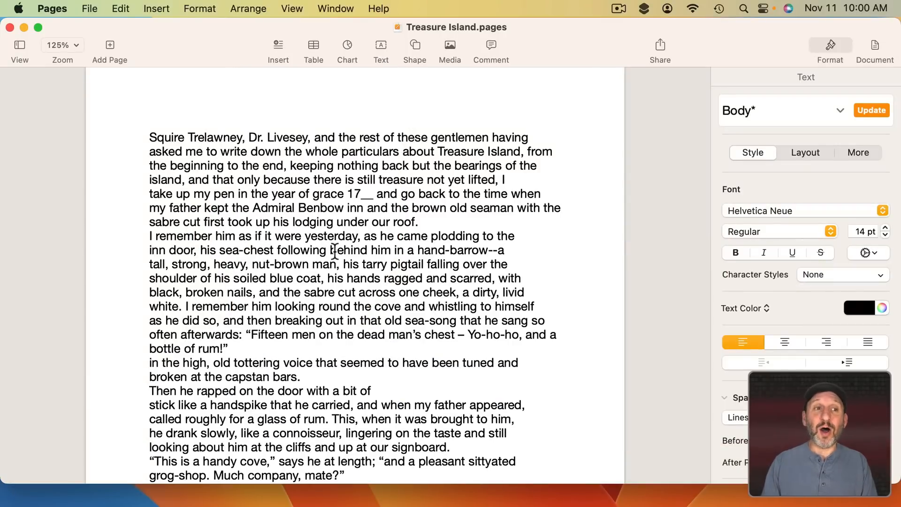
Step: Select all Treasure Island text, hide Pages and bring the Wombats Keynote forward
left_click(120, 8)
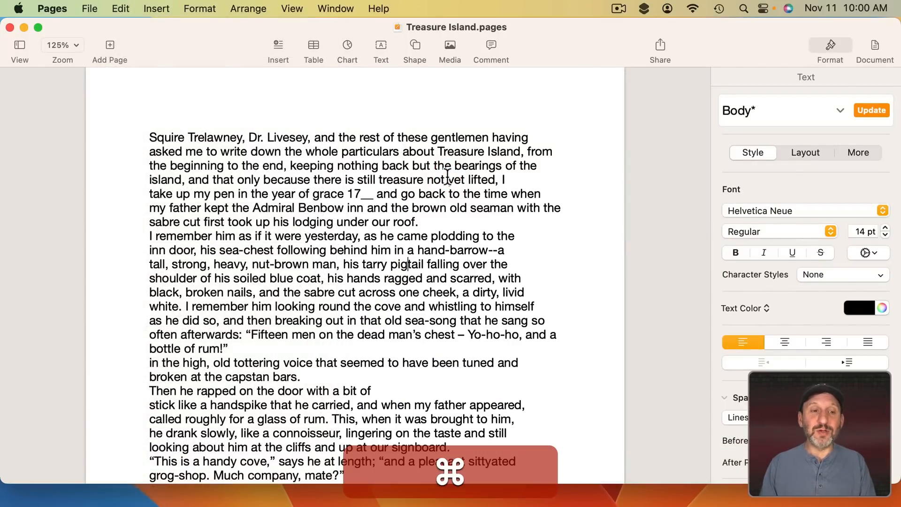
key("cmd+a")
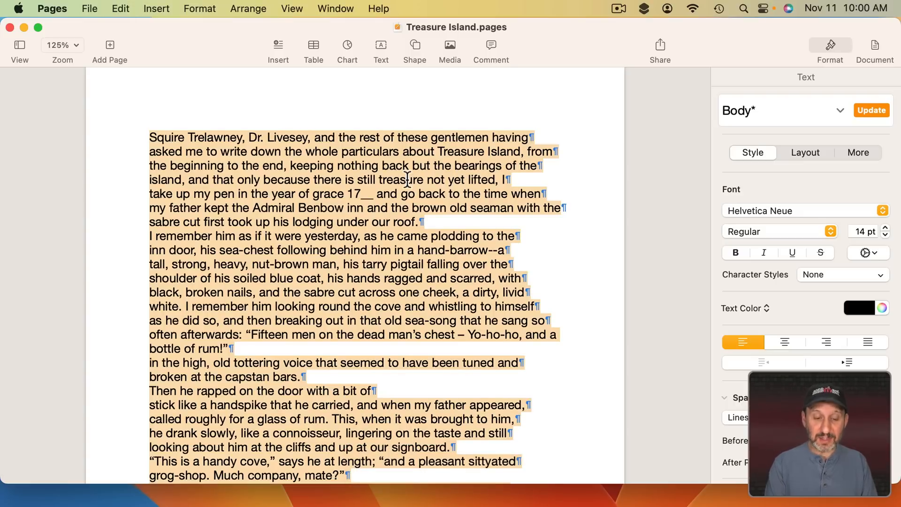
key("cmd+z")
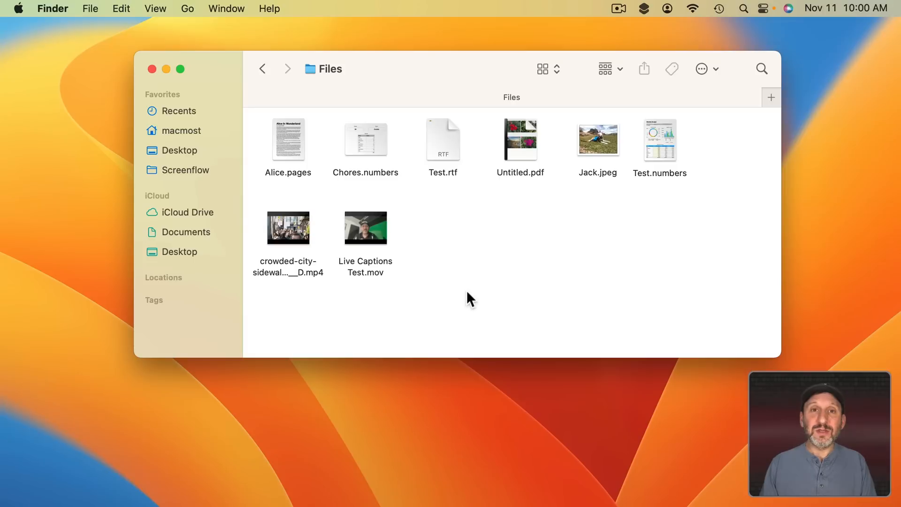
mouse_move(455, 245)
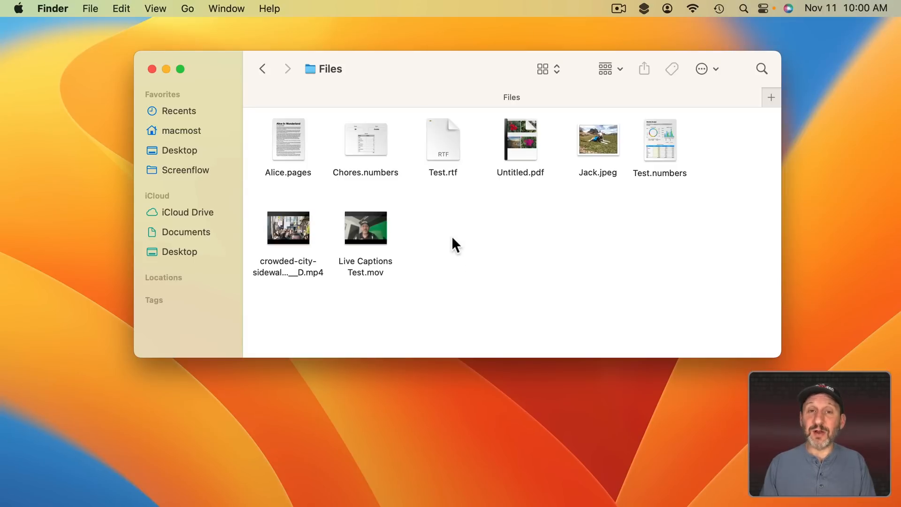
key("cmd+a")
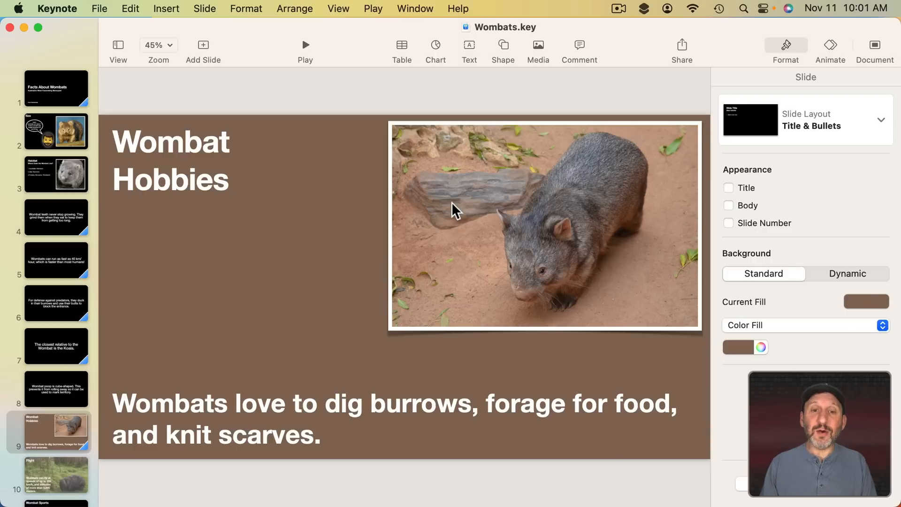
left_click(201, 414)
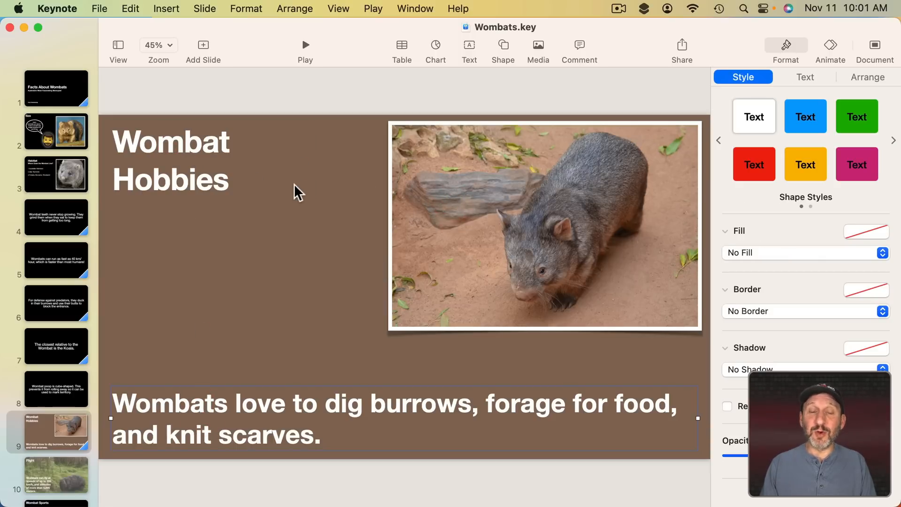
key("cmd+a")
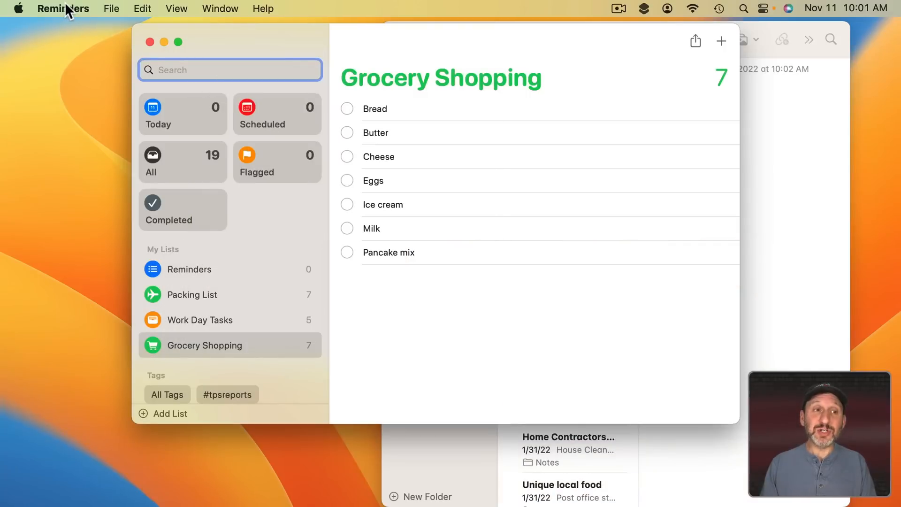
Step: Point out Hide Reminders in the app menu, then hide Reminders with Command-H
left_click(63, 9)
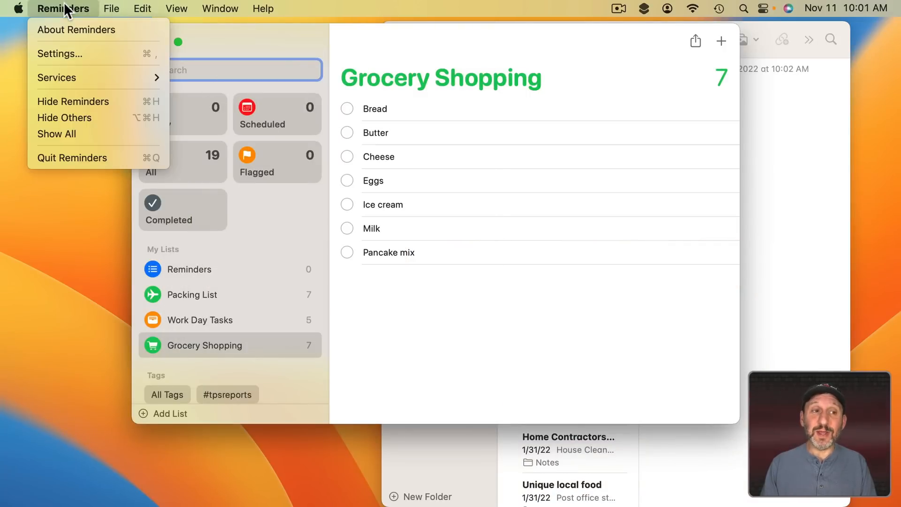
mouse_move(73, 101)
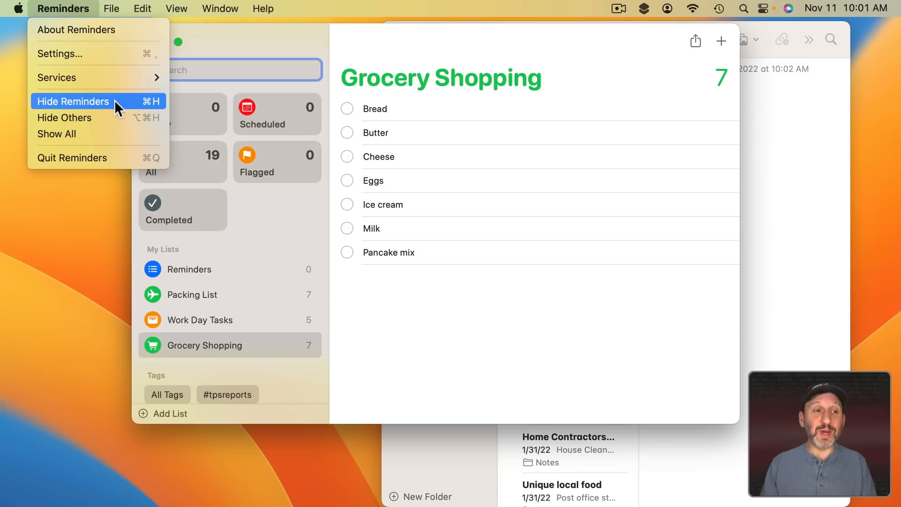
left_click(72, 102)
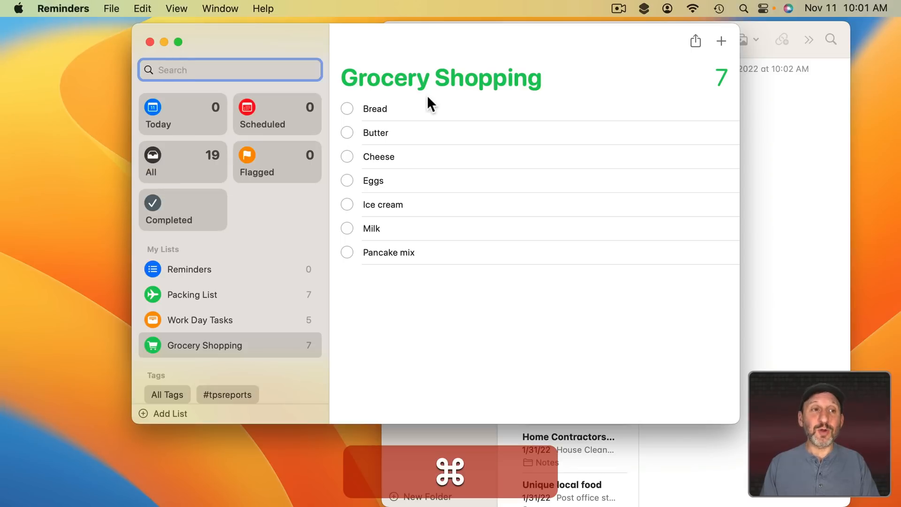
mouse_move(424, 176)
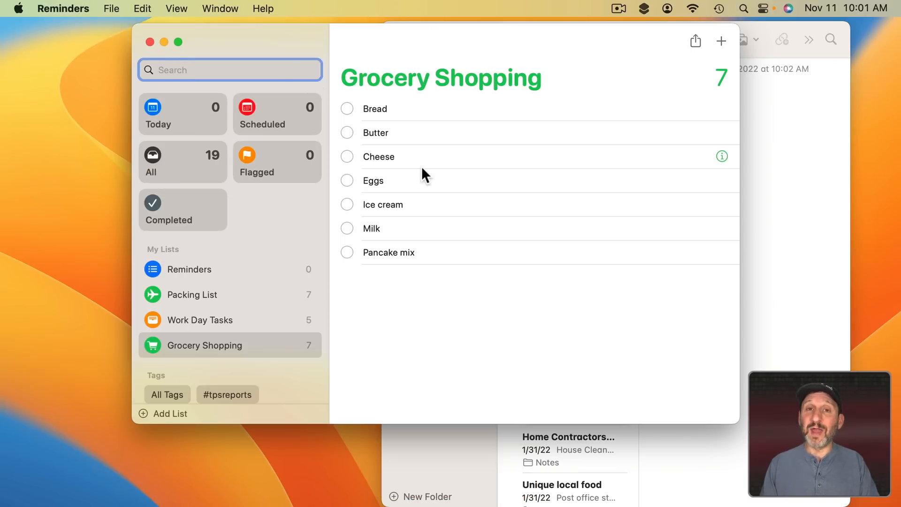
mouse_move(585, 195)
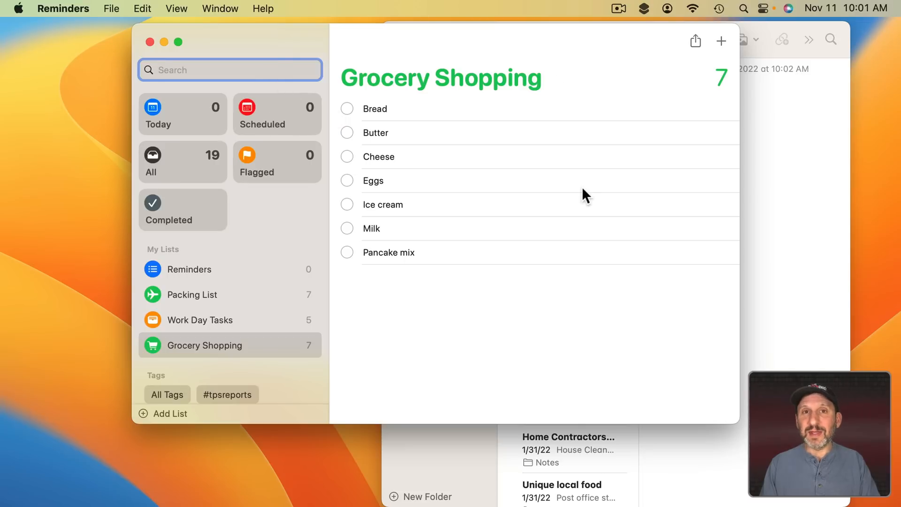
key("cmd+h")
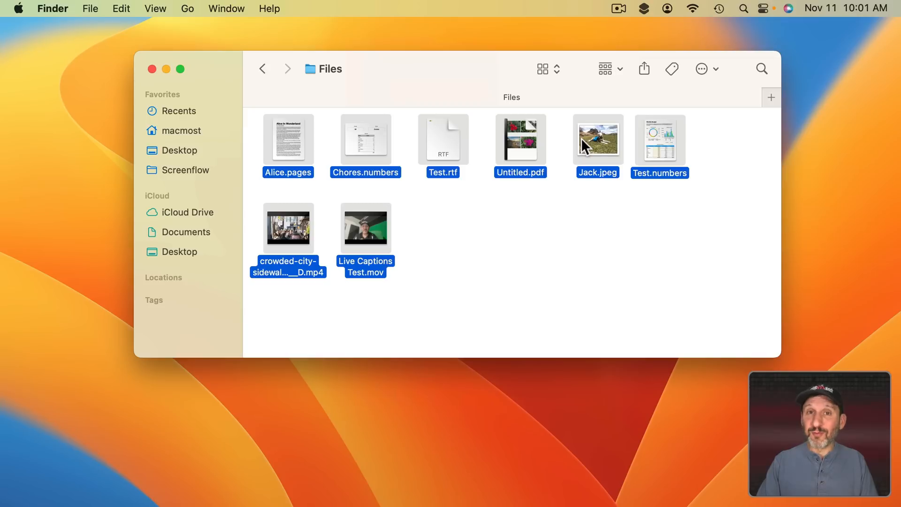
Step: Switch to the Files folder window to select all its items
key("cmd+tab")
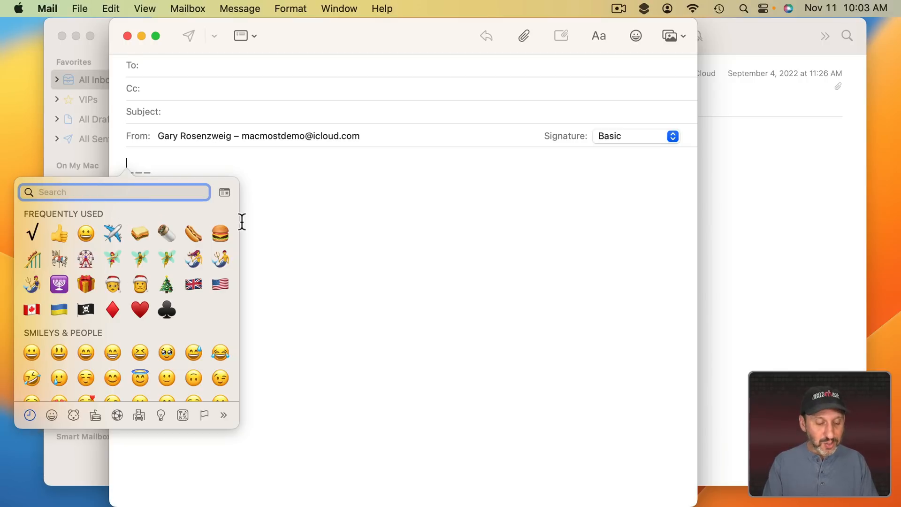
Step: Search the emoji picker for 'crazy', 'flag' and 'integ', clearing each search
type("crazy")
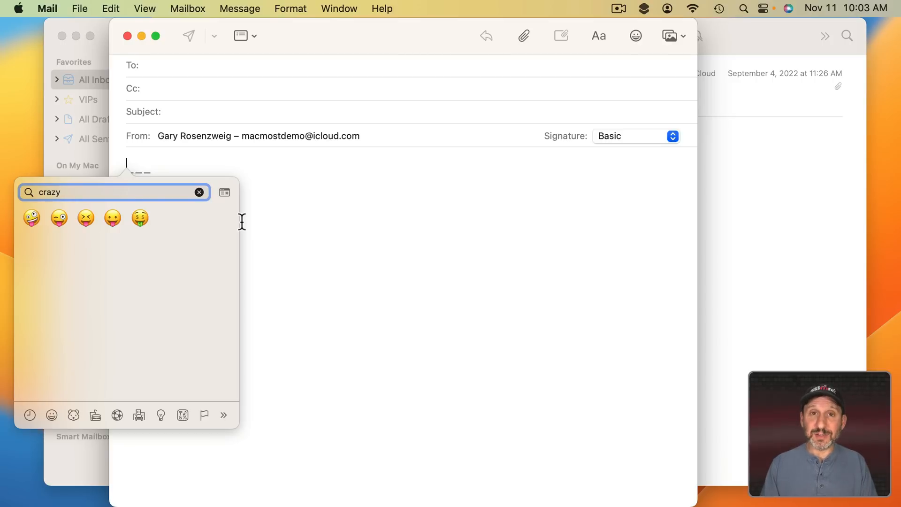
left_click(199, 191)
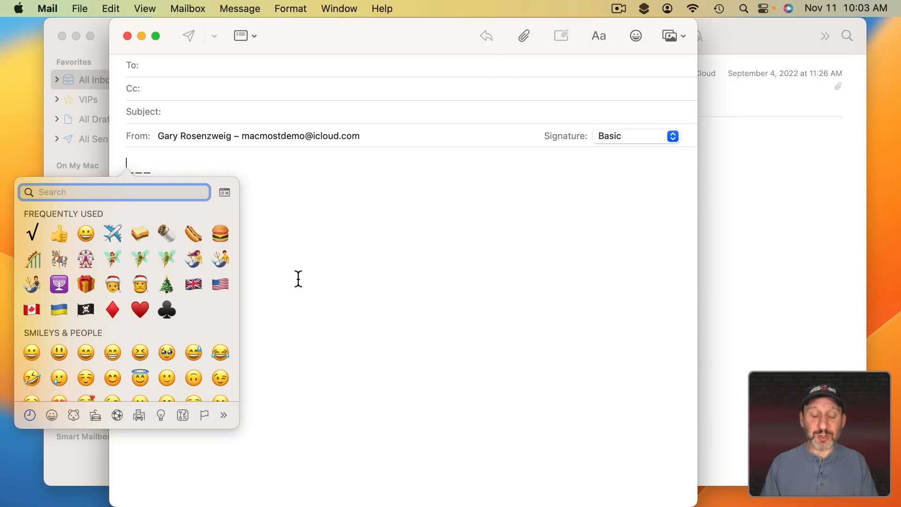
type("flag")
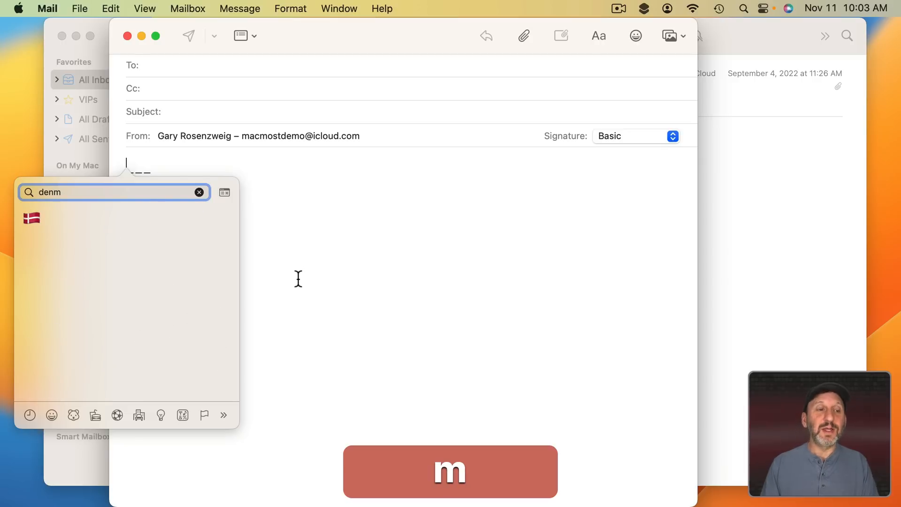
left_click(199, 191)
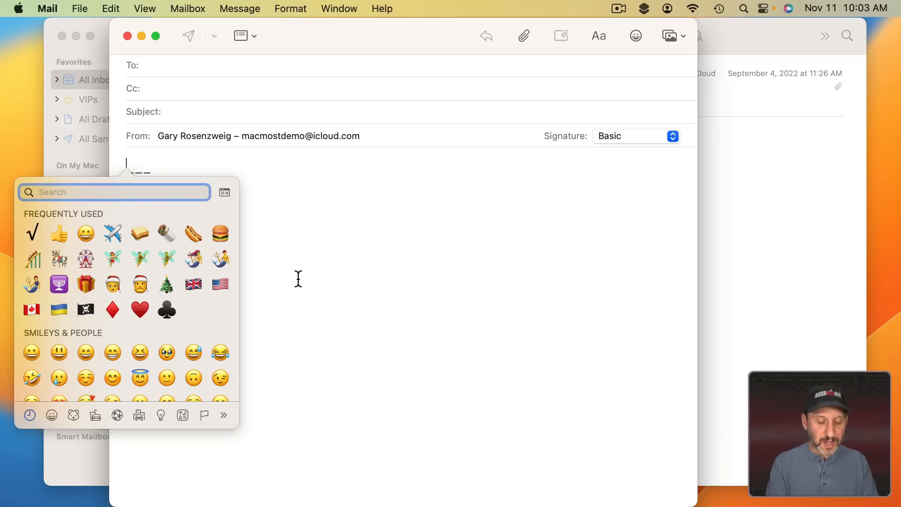
type("integ")
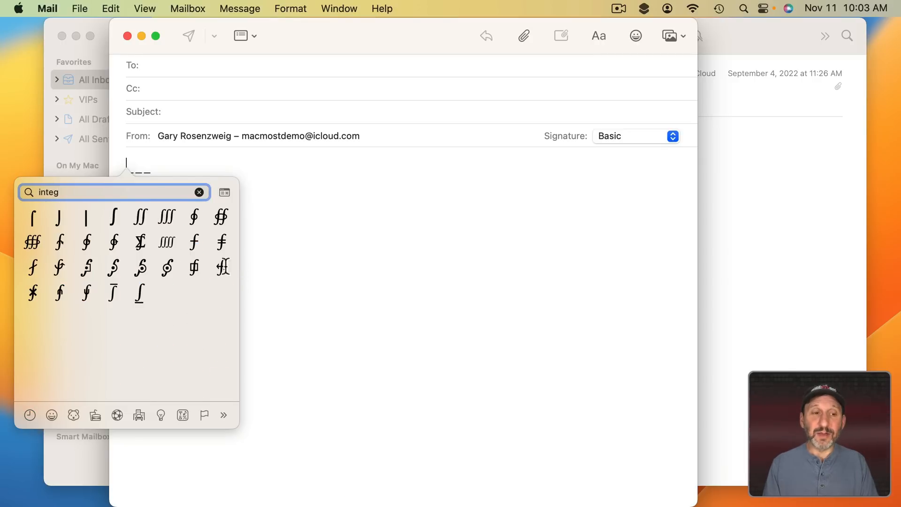
left_click(199, 191)
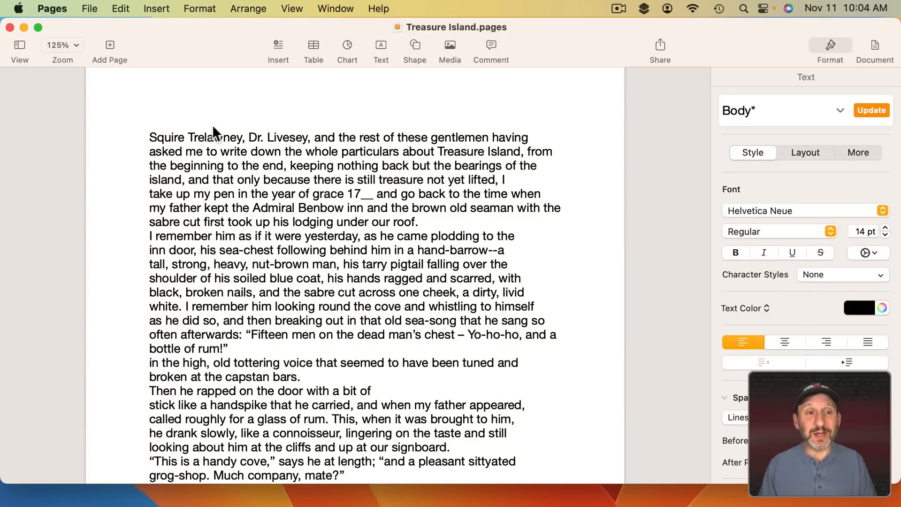
Step: Copy the opening six lines of Treasure Island and paste them at the document's end
left_click_drag(167, 137, 428, 208)
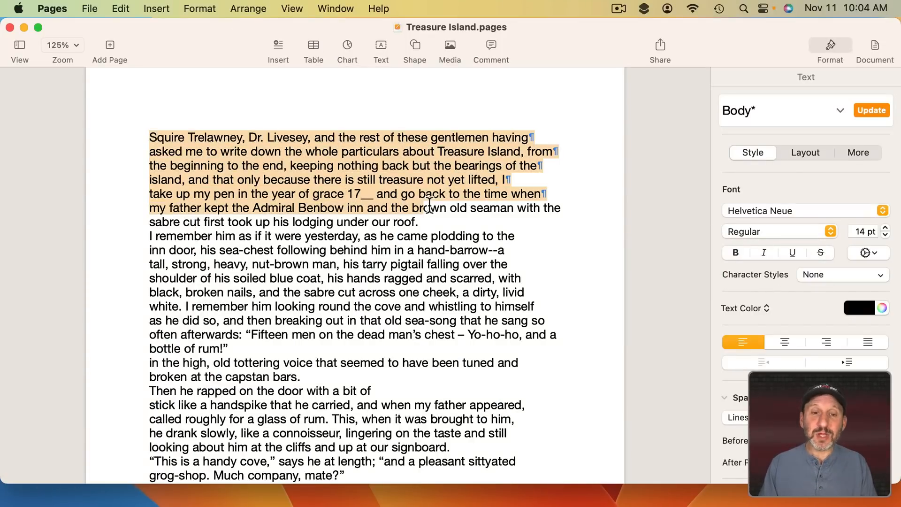
key("cmd+c")
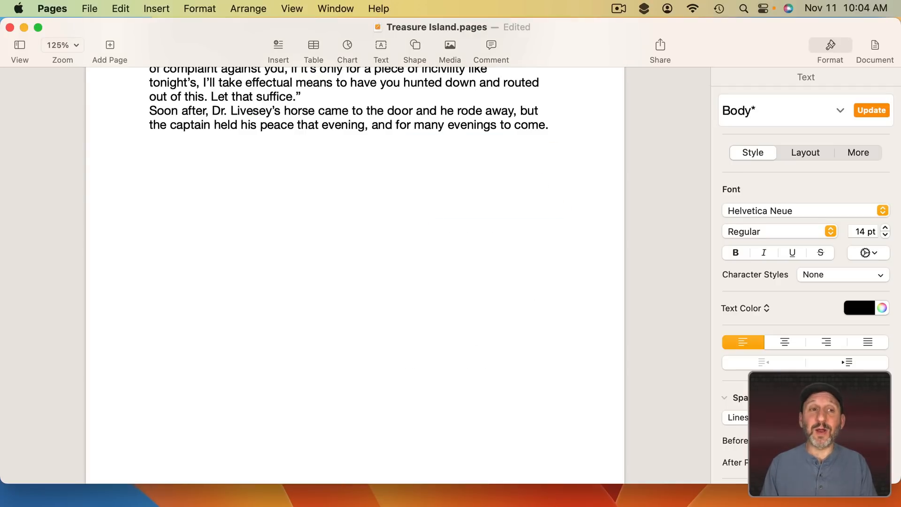
left_click(120, 8)
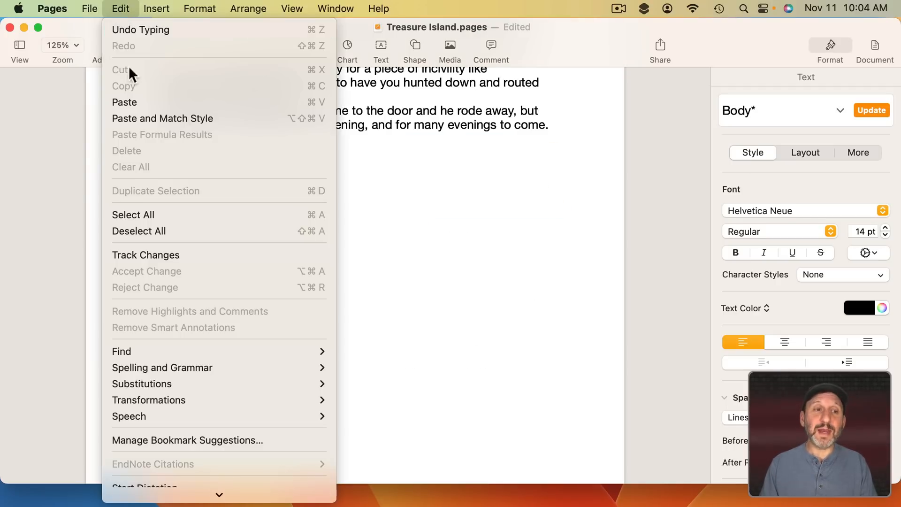
key("cmd+v")
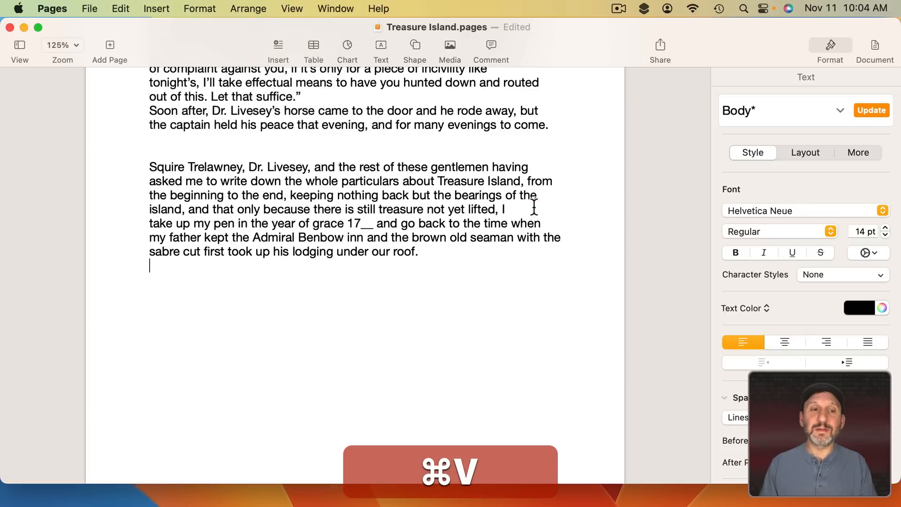
key("cmd+v")
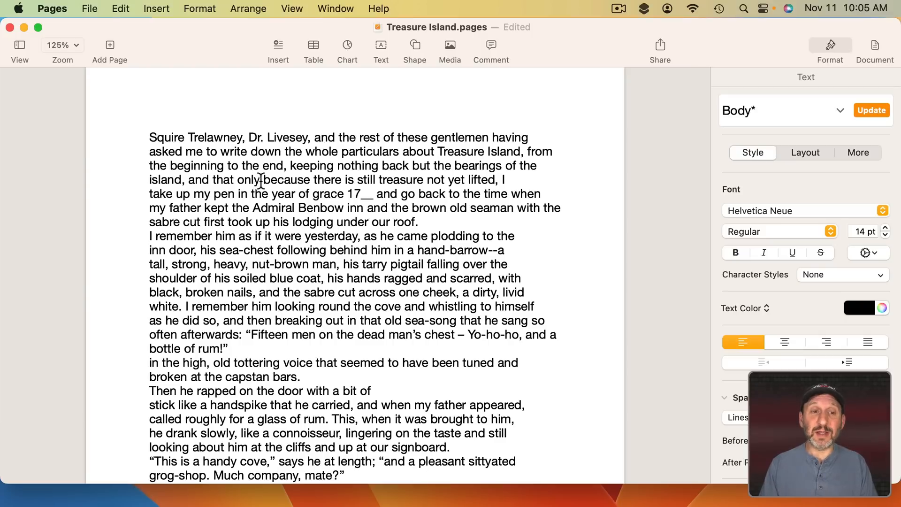
Step: Bold a word, colour 'keeping nothing' green and copy the formatted passage for Mail
key("cmd+b")
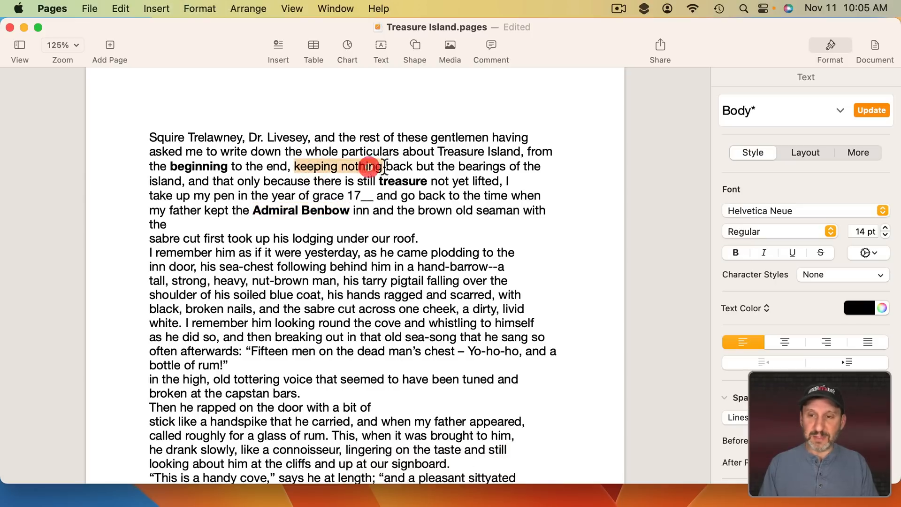
left_click(859, 308)
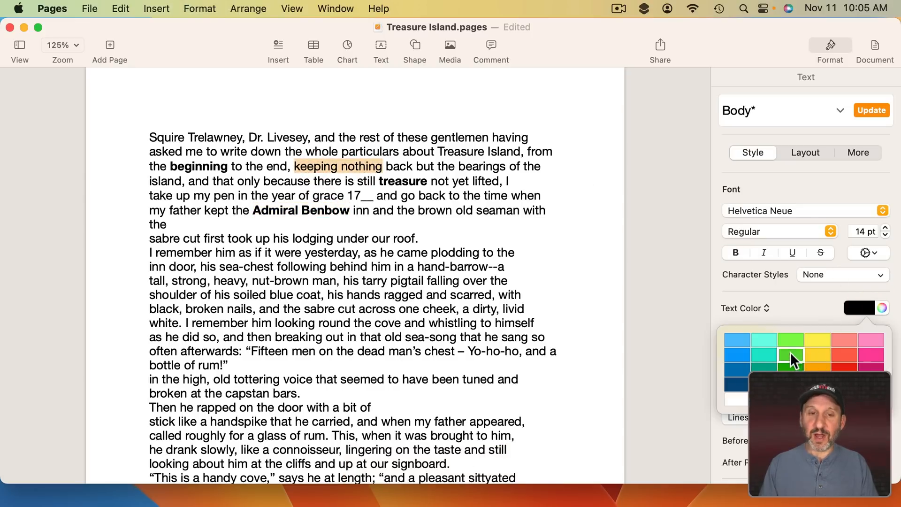
left_click(791, 357)
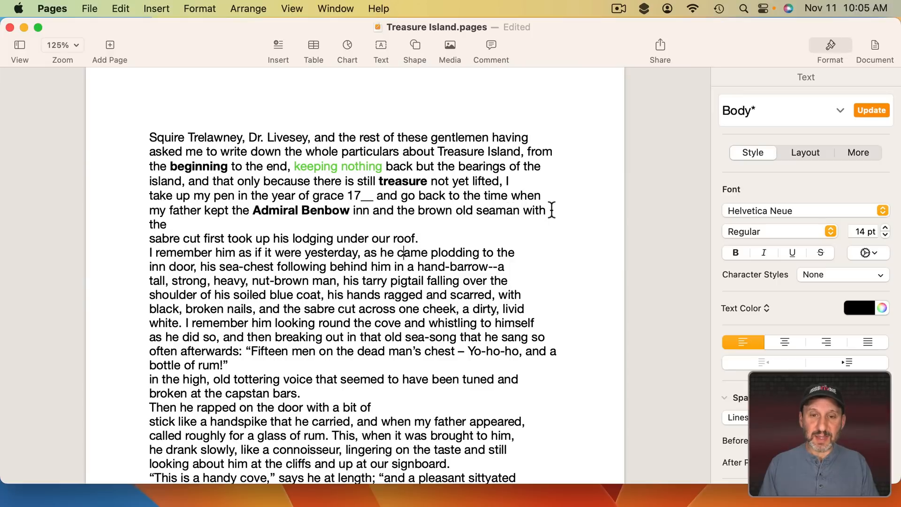
key("cmd+c")
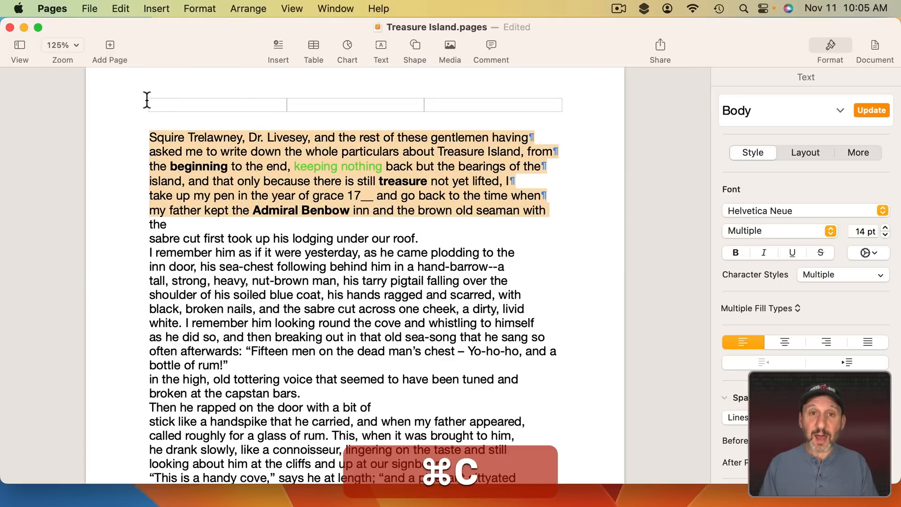
key("cmd+tab")
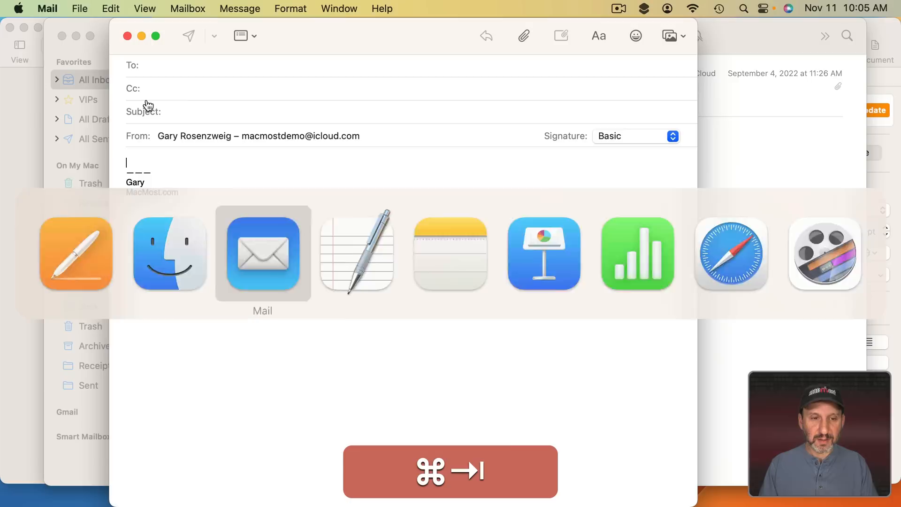
Step: Paste the formatted passage into the message body, then undo the paste
key("cmd+v")
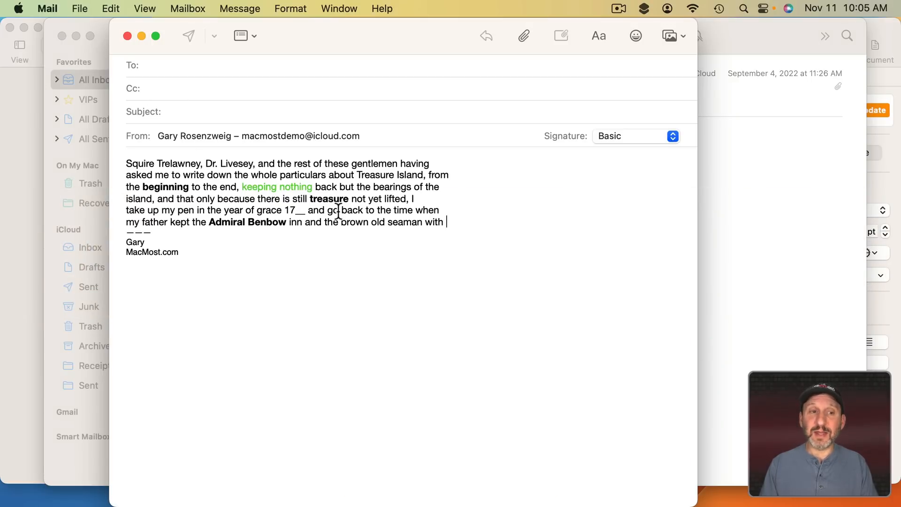
key("cmd+z")
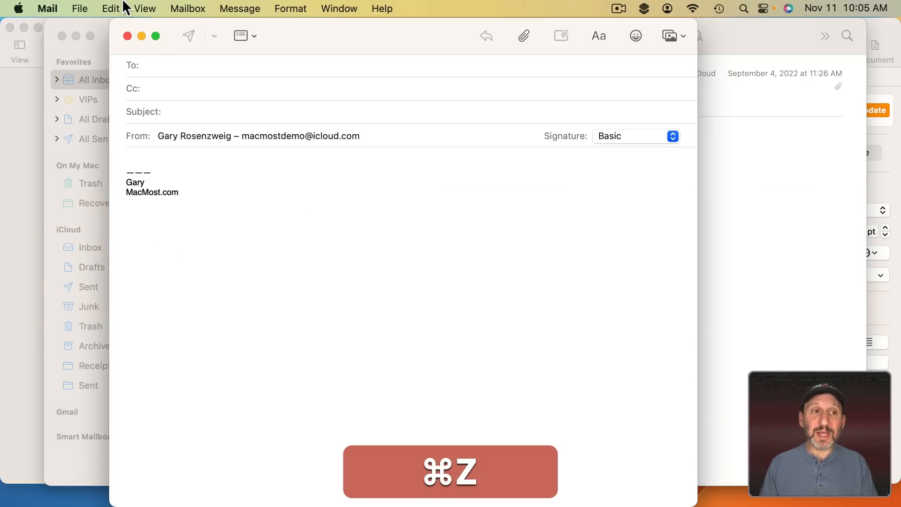
left_click(110, 9)
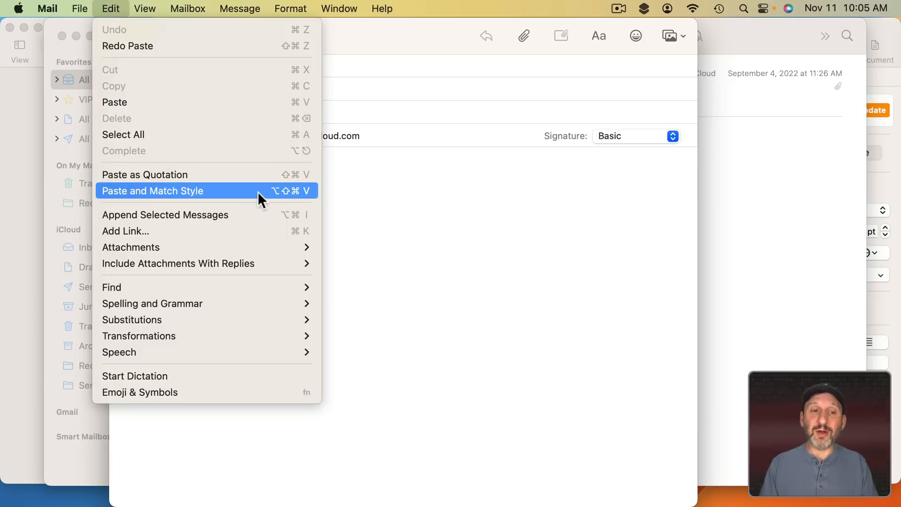
mouse_move(353, 195)
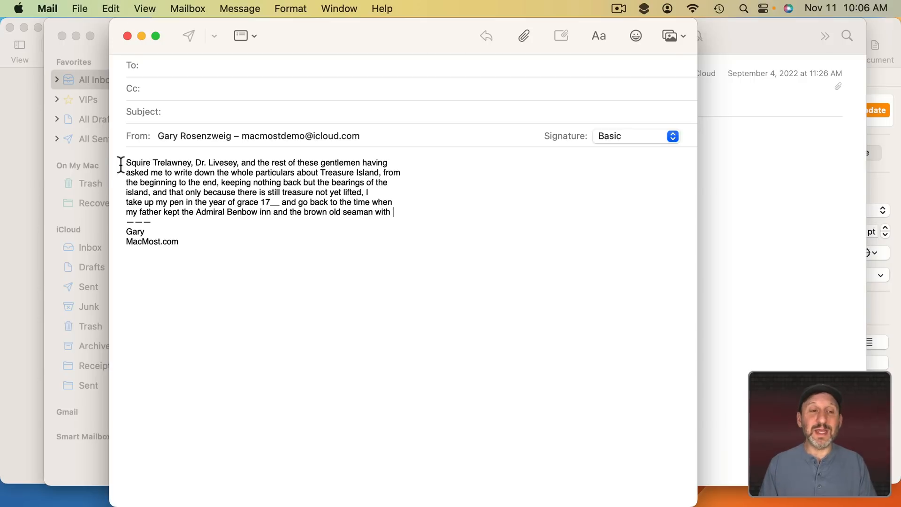
mouse_move(231, 184)
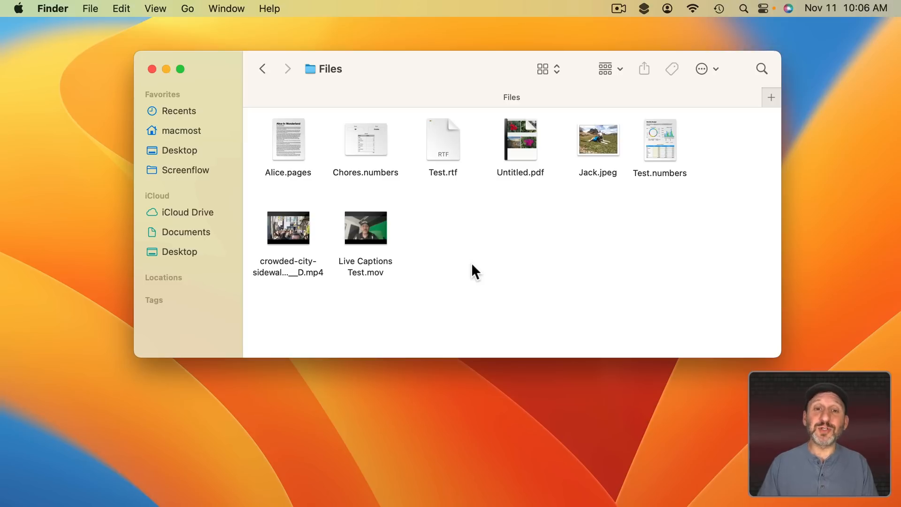
left_click(365, 140)
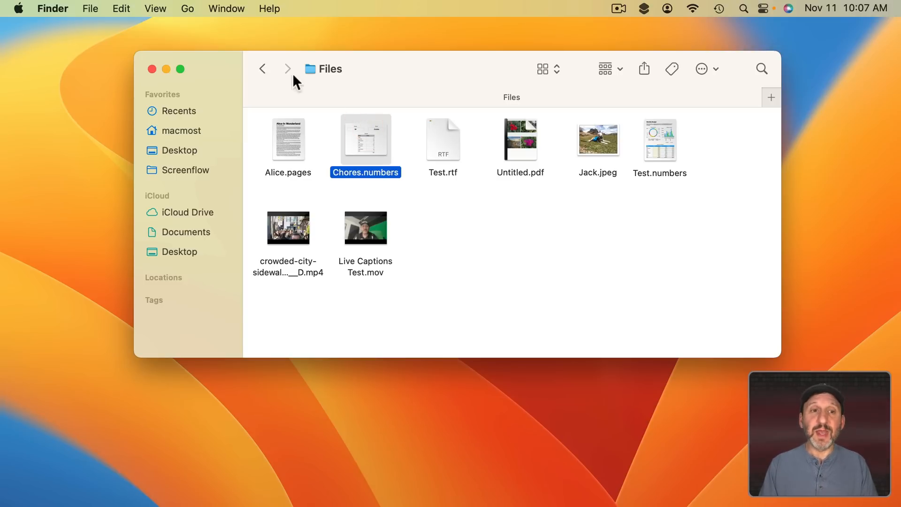
left_click(186, 232)
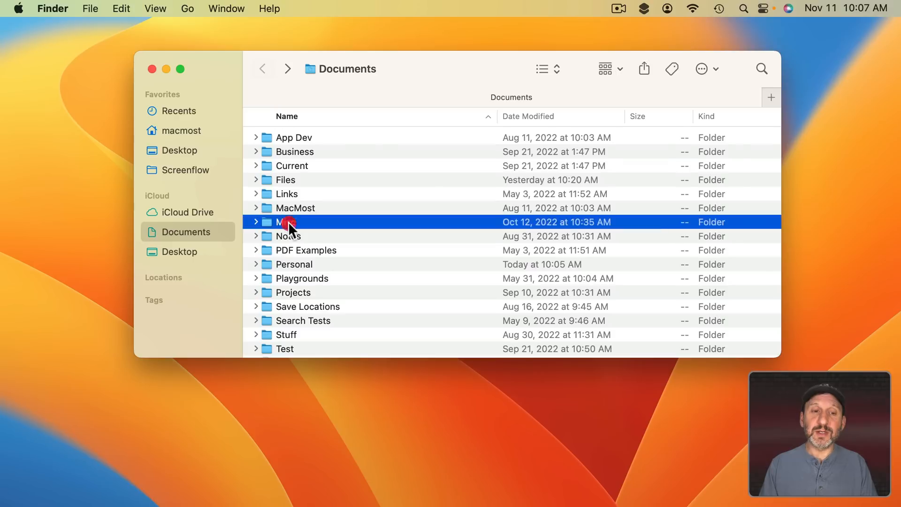
double_click(295, 222)
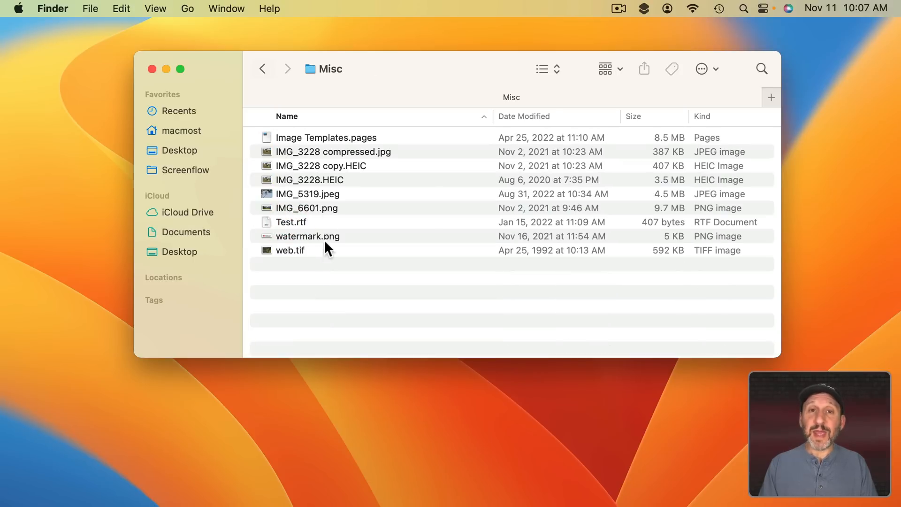
left_click(121, 8)
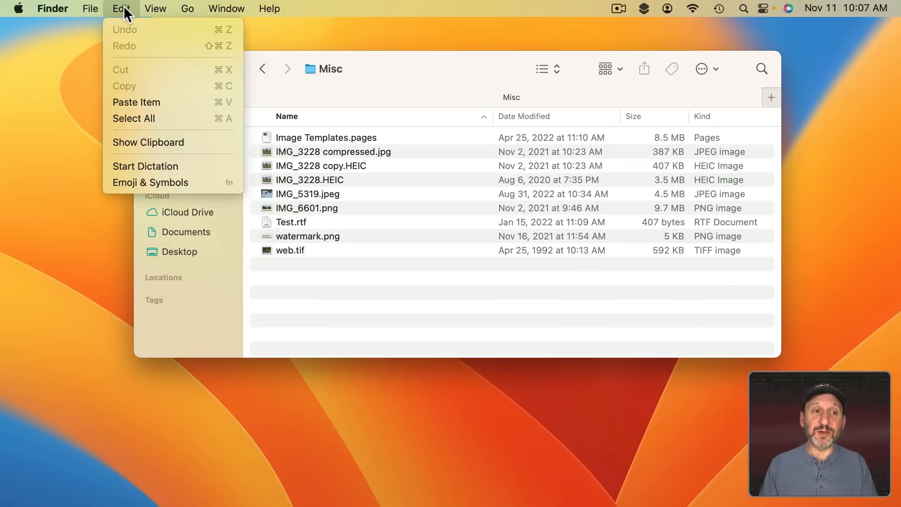
mouse_move(152, 101)
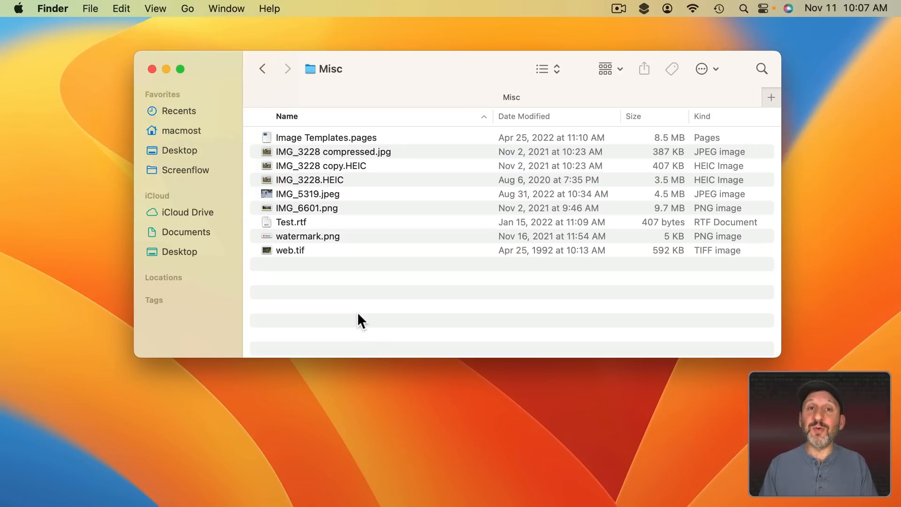
key("cmd+v")
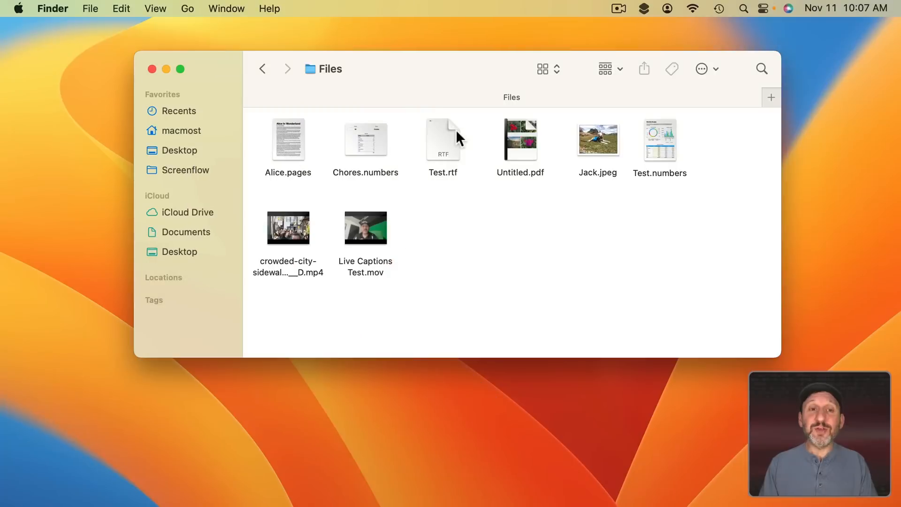
Step: Start a Finder search scoped to the Files folder via Command-F and the search magnifier
key("cmd+f")
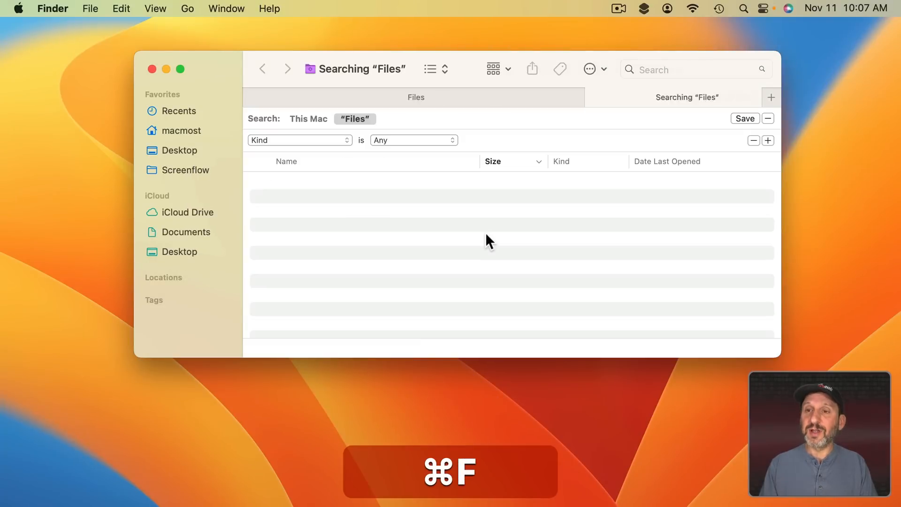
key("cmd+f")
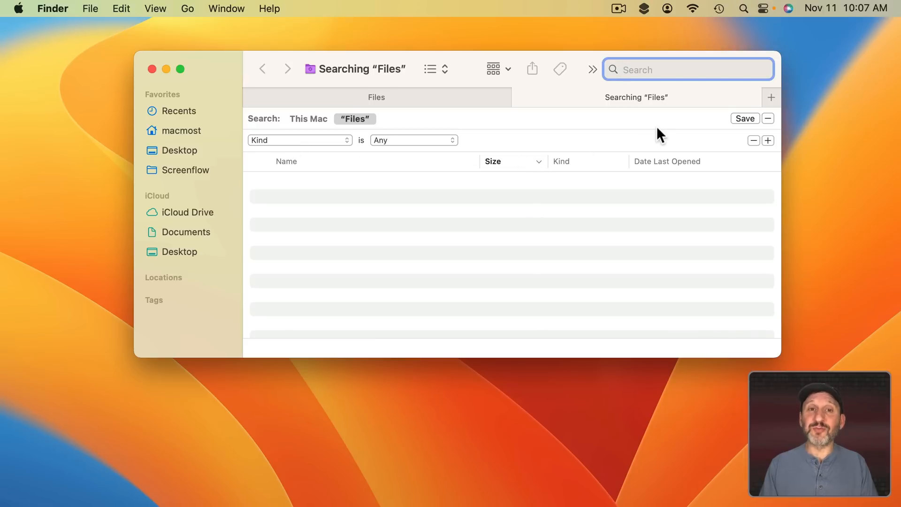
mouse_move(613, 121)
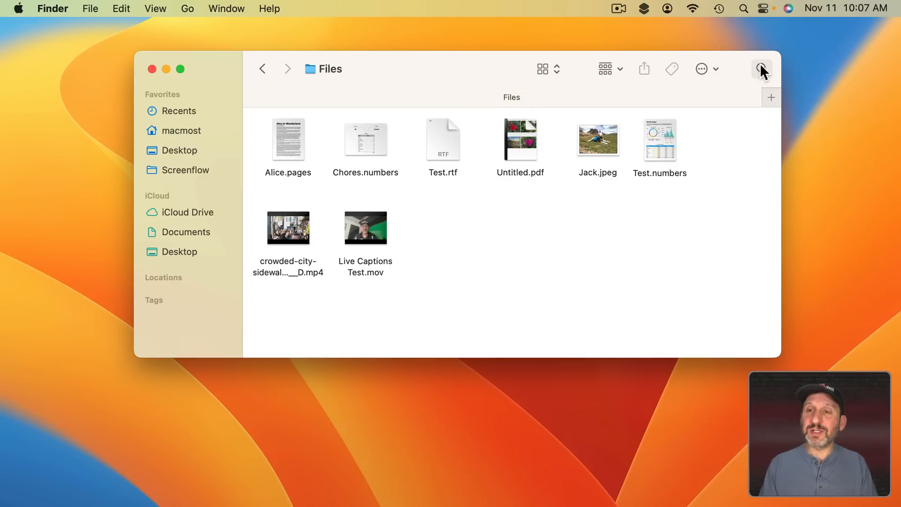
left_click(762, 69)
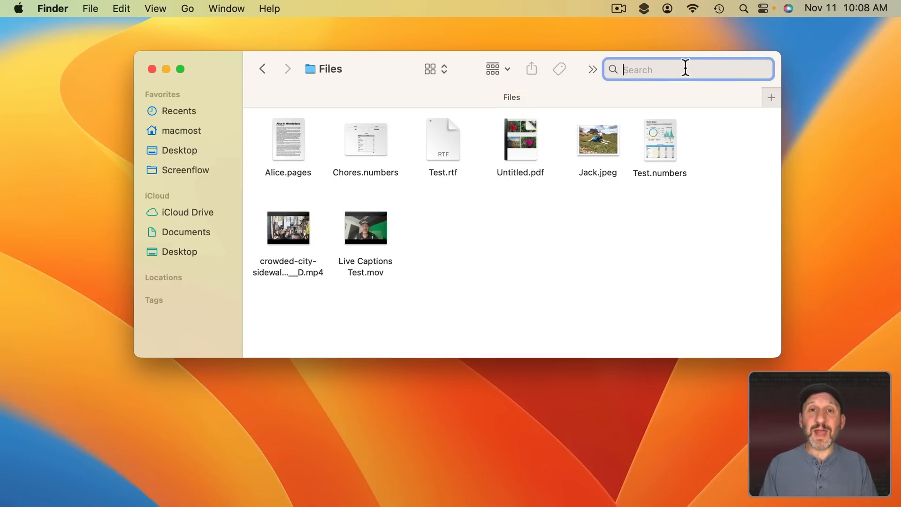
mouse_move(658, 70)
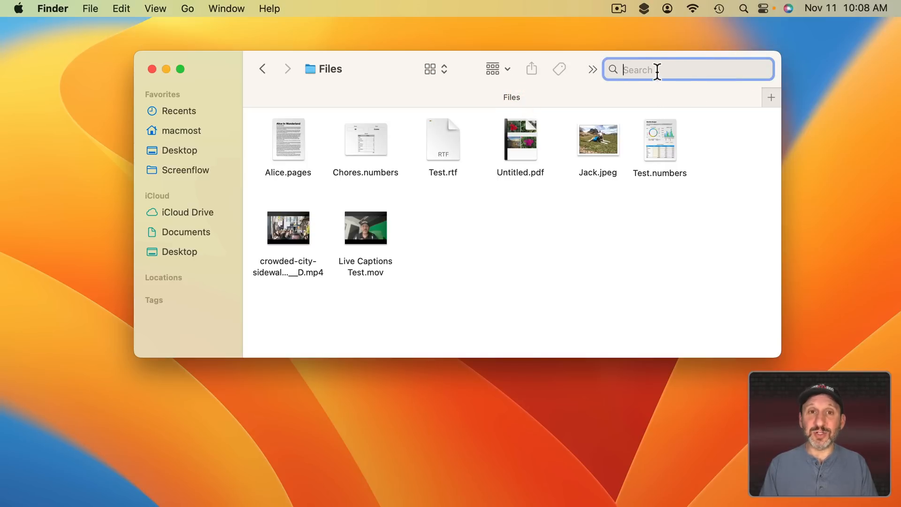
key("cmd+f")
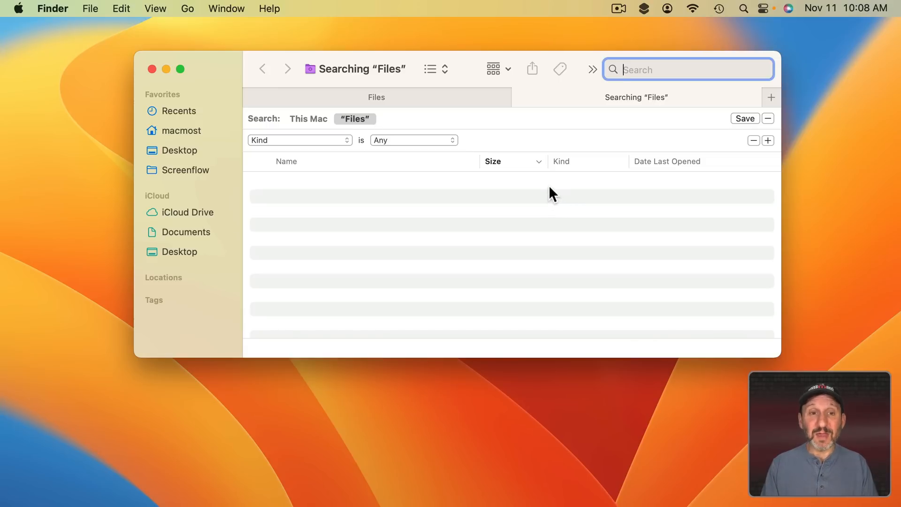
mouse_move(567, 128)
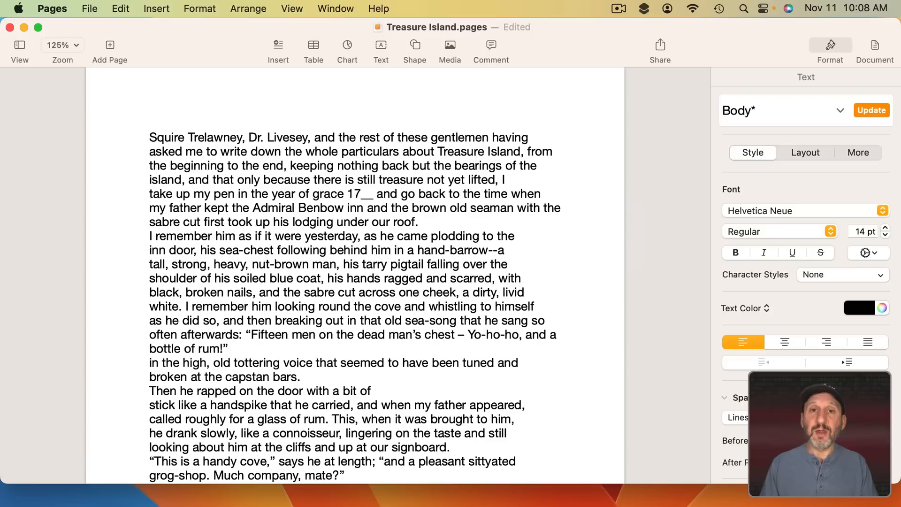
Step: Bring up Find & Replace in the Treasure Island document and search for 'sea'
key("cmd+f")
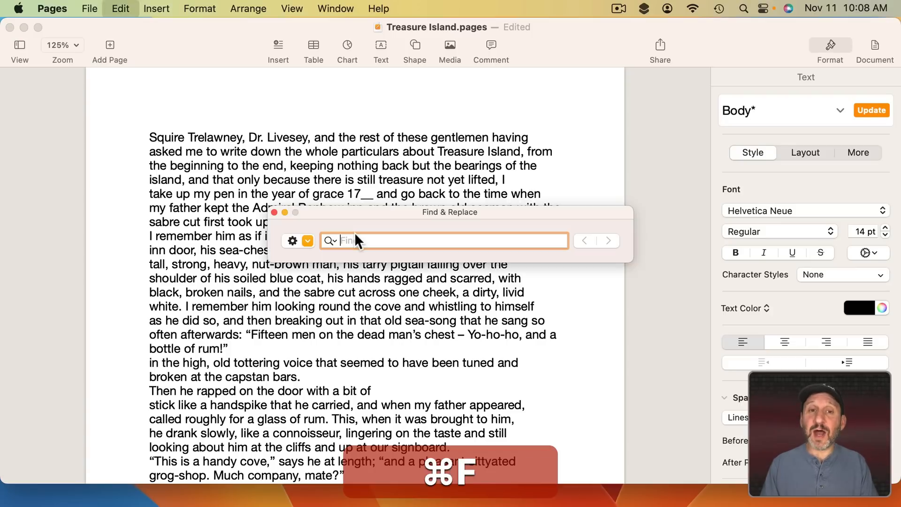
type("sea")
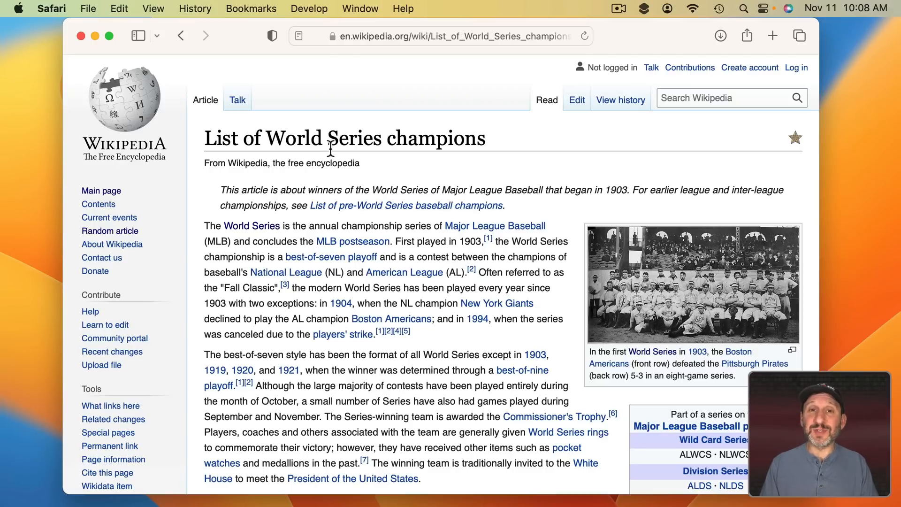
mouse_move(409, 367)
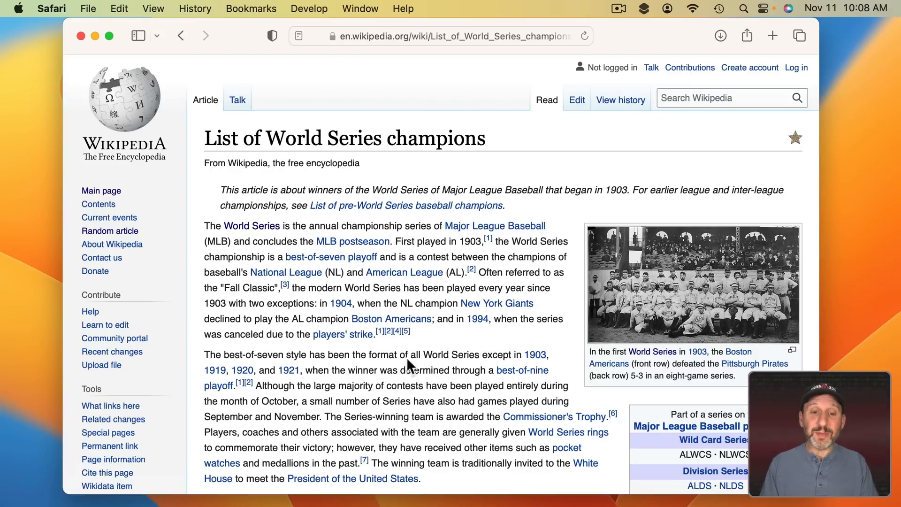
Step: Search the World Series champions page for 'rockie' with Safari's find bar
scroll("down", 3)
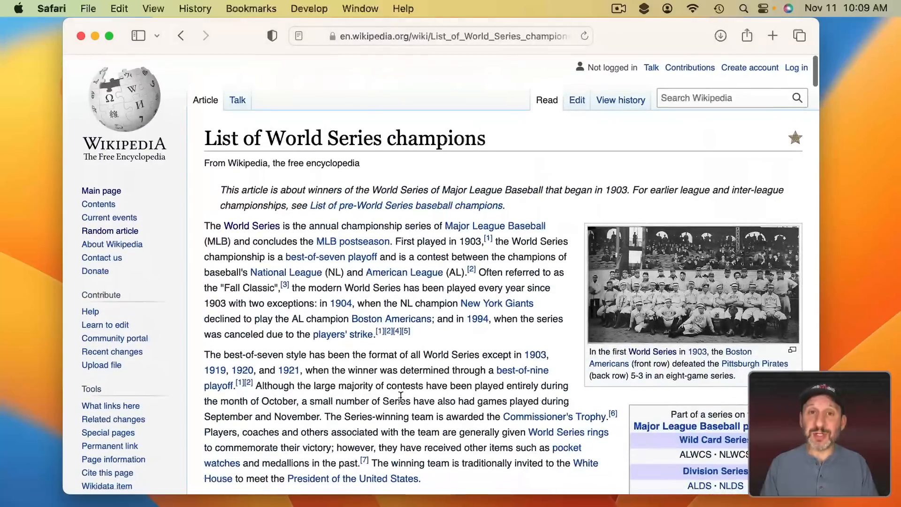
key("cmd+f")
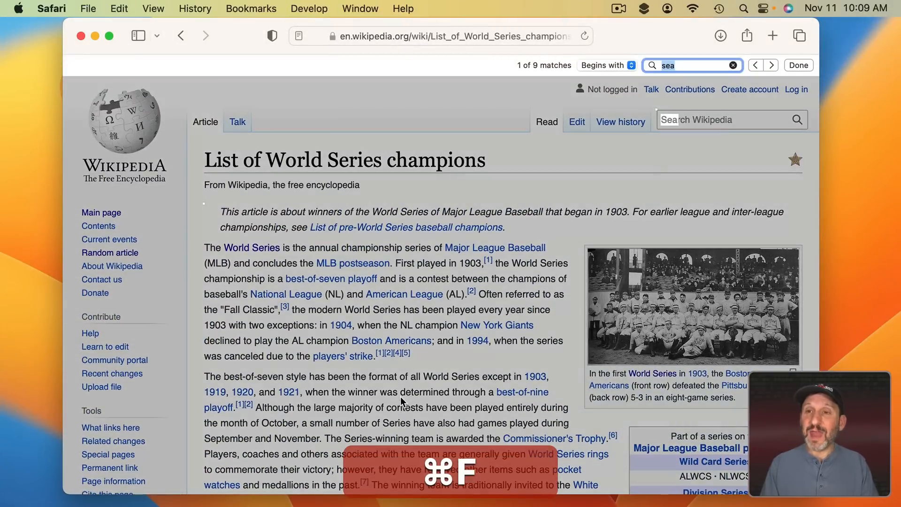
type("rockies")
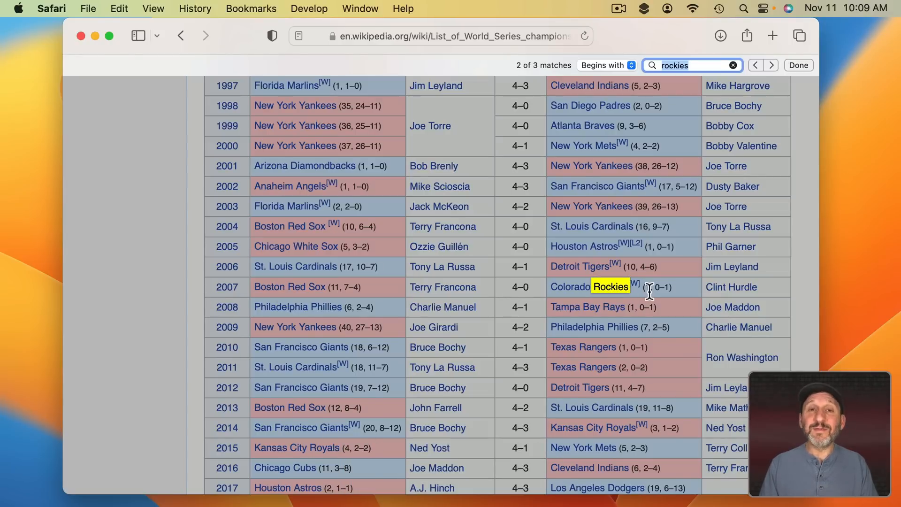
mouse_move(642, 295)
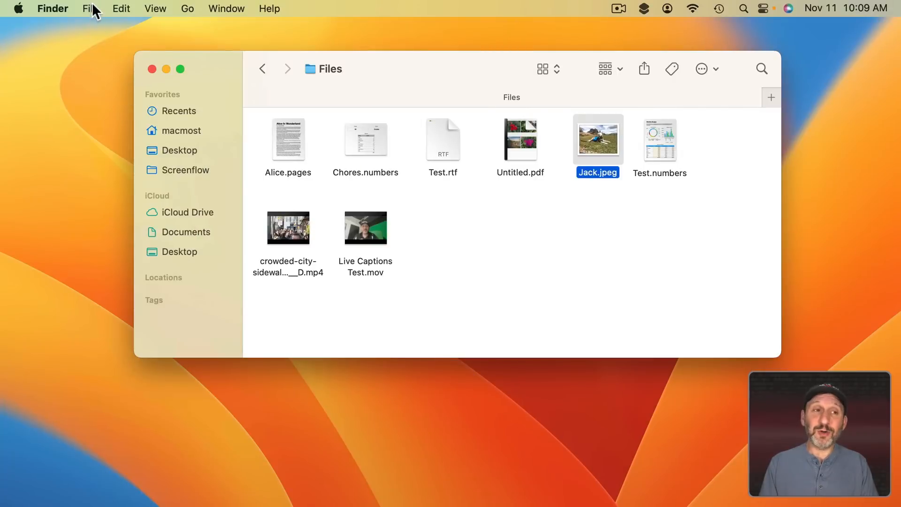
Step: Quick Look Jack.jpeg from the File menu, then select Test.rtf for preview
left_click(89, 8)
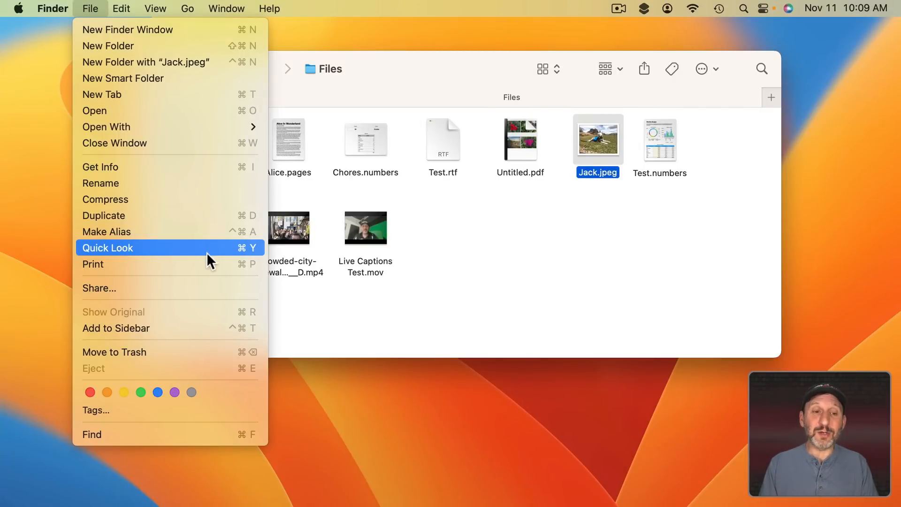
left_click(107, 248)
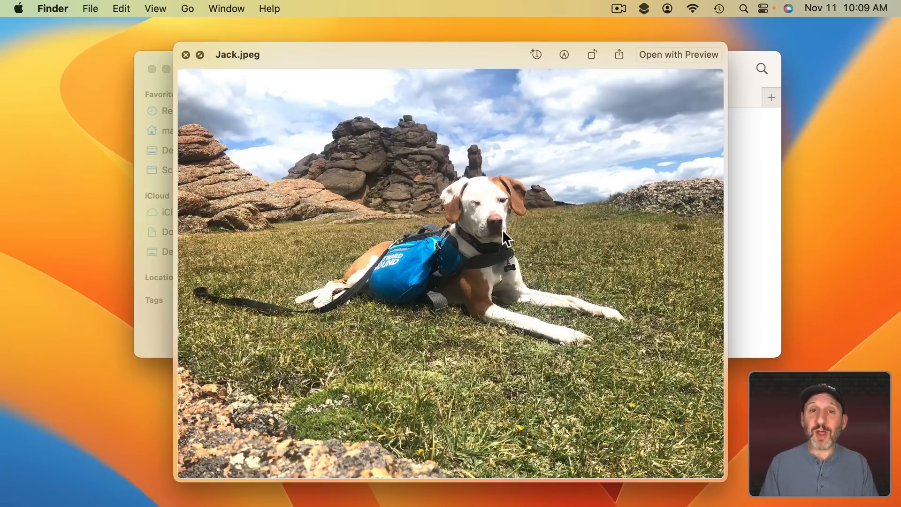
mouse_move(443, 176)
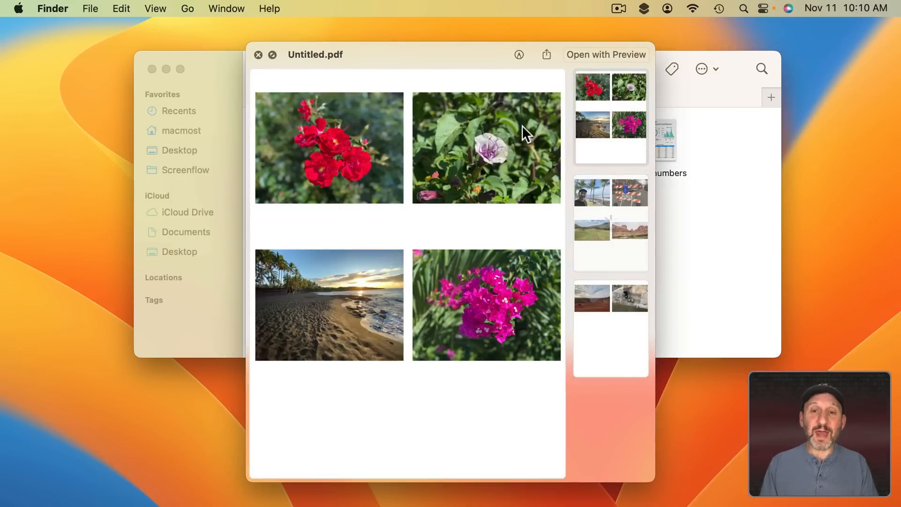
left_click(258, 55)
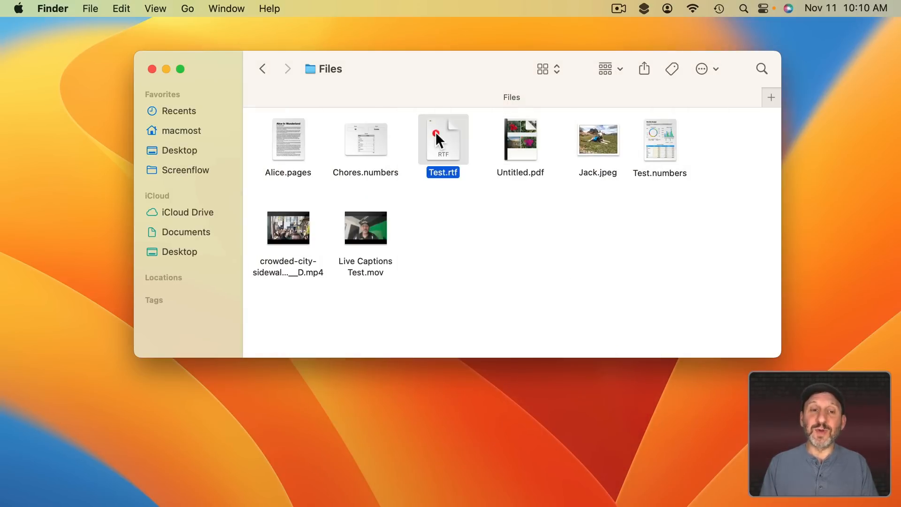
left_click(659, 139)
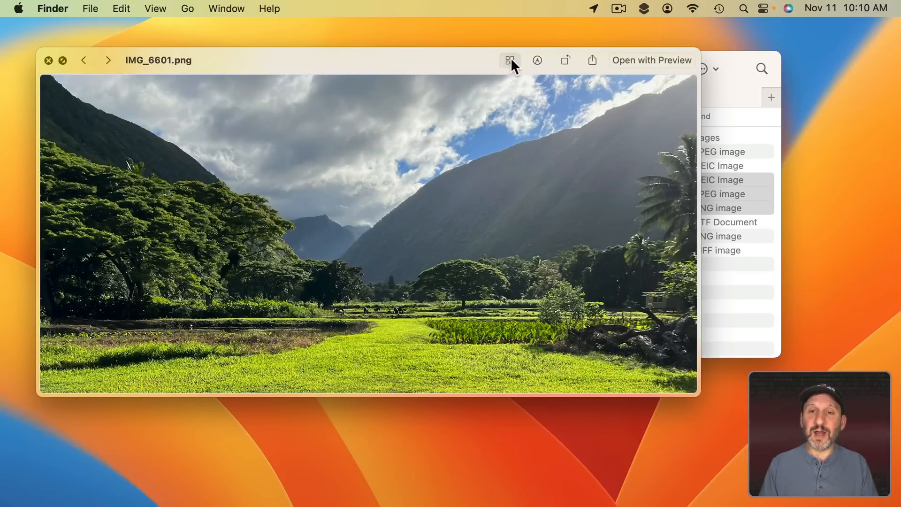
Step: View the selected images side by side, then pick other Misc files to preview
left_click(509, 60)
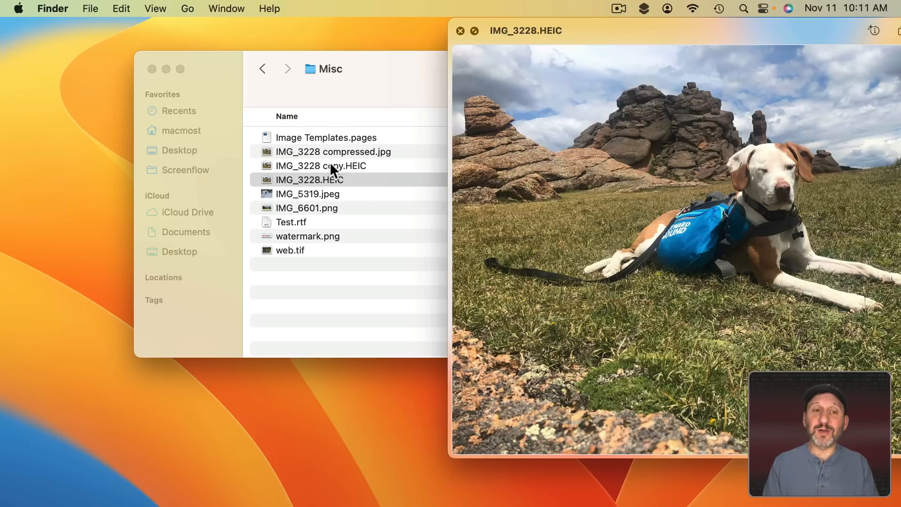
left_click(308, 194)
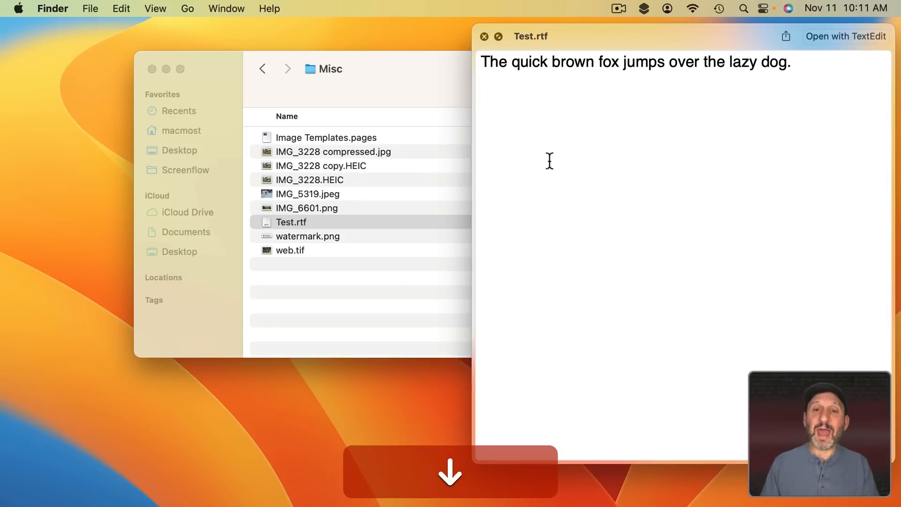
left_click(313, 179)
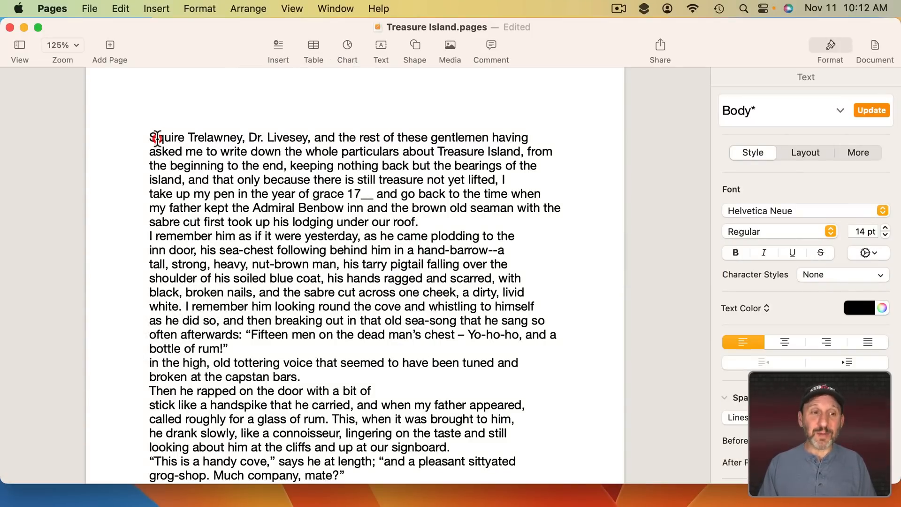
Step: Select 'Squire Trelawney' and copy it with Cmd+C and again with Edit > Copy
left_click_drag(149, 137, 242, 138)
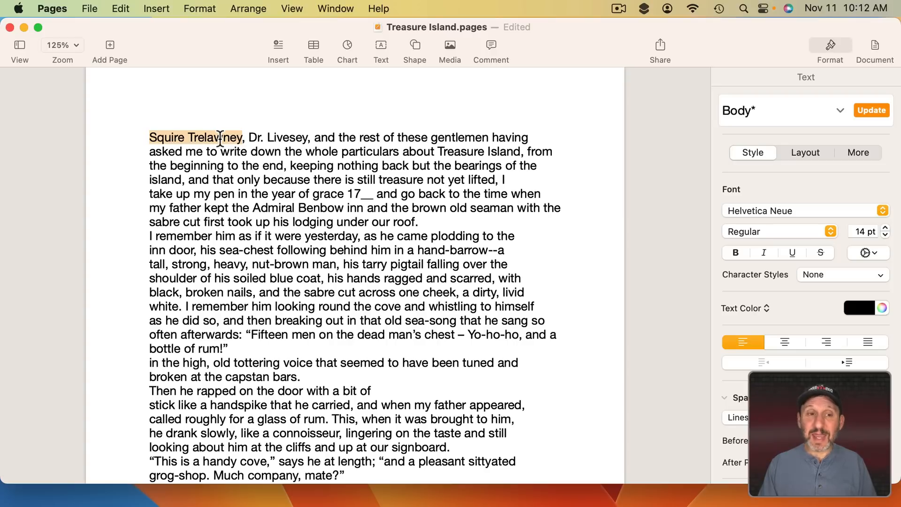
key("cmd+c")
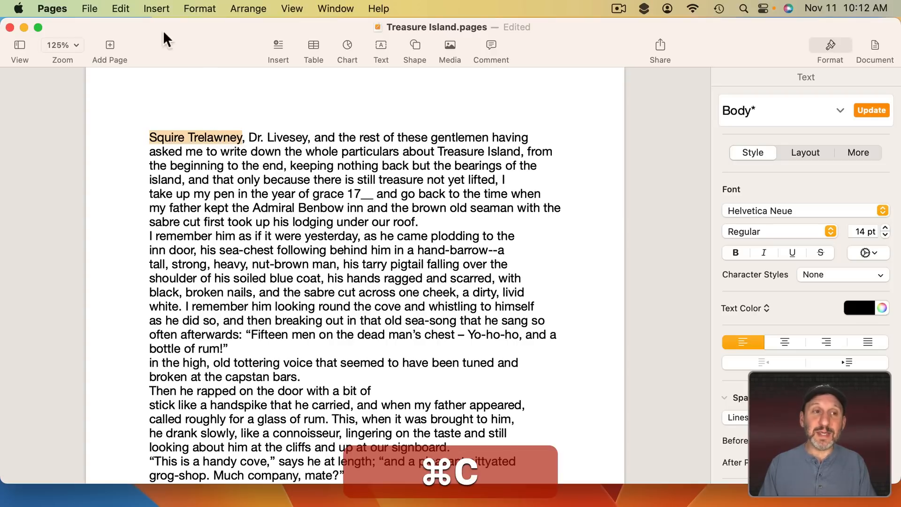
left_click(120, 9)
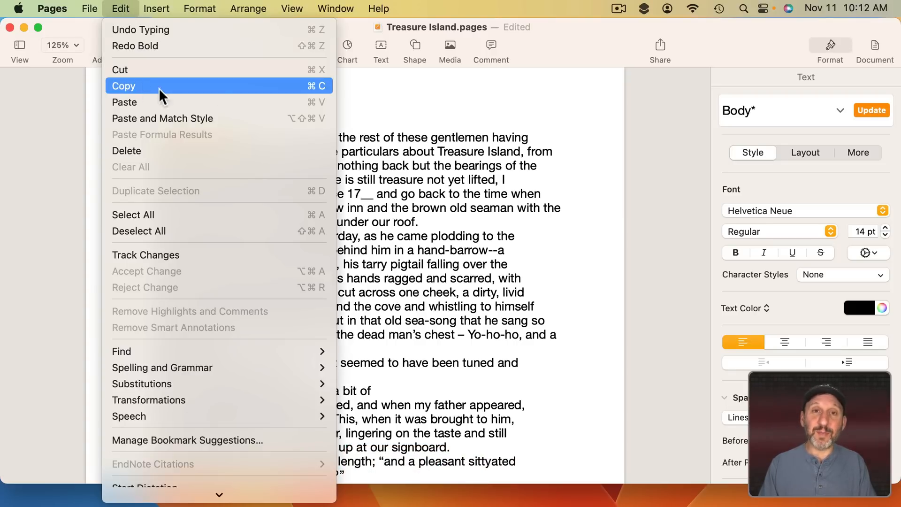
left_click(124, 86)
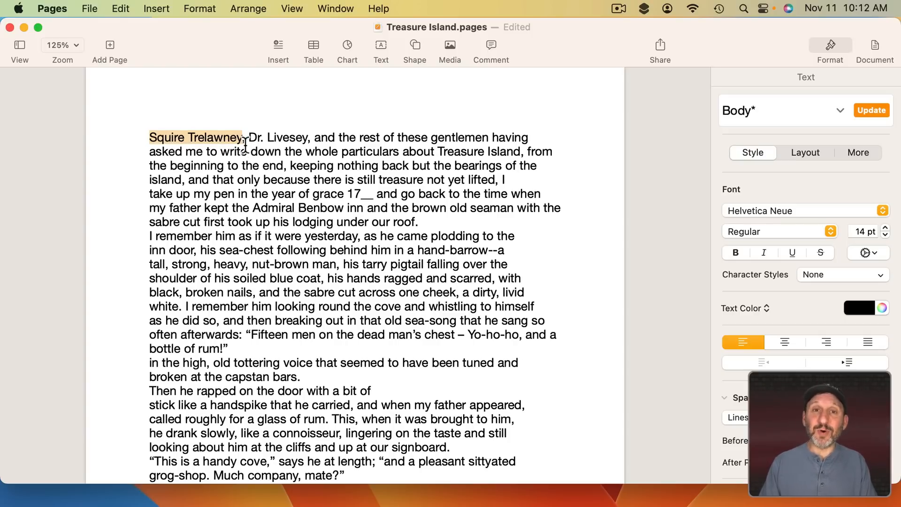
key("cmd+v")
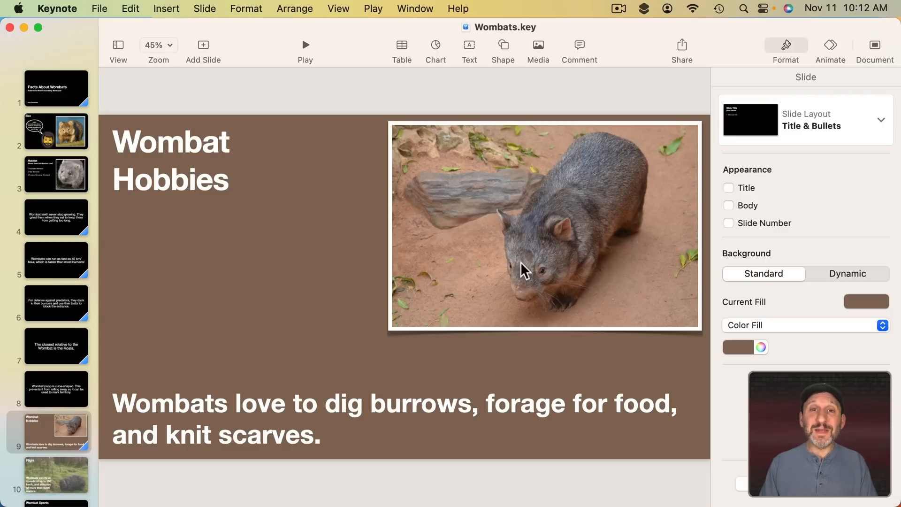
mouse_move(439, 184)
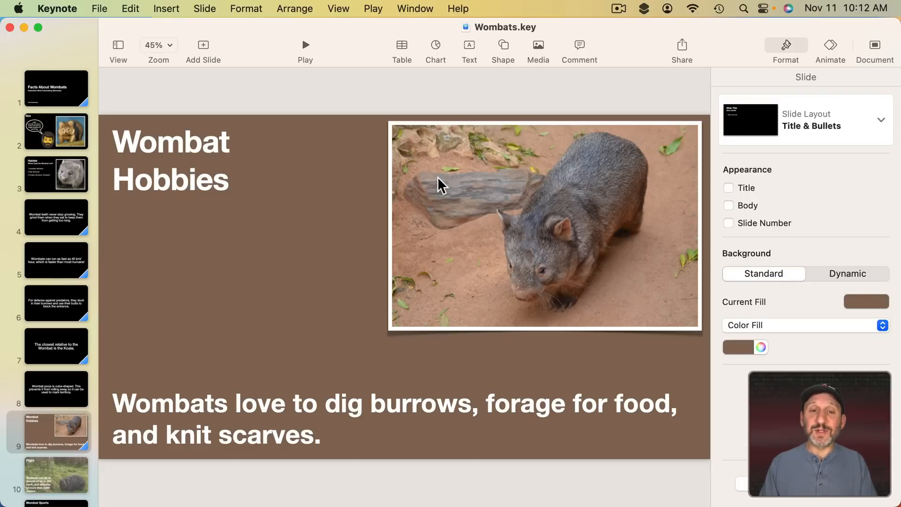
Step: Click and drag the wombat photo on the Wombat Hobbies slide
left_click(545, 224)
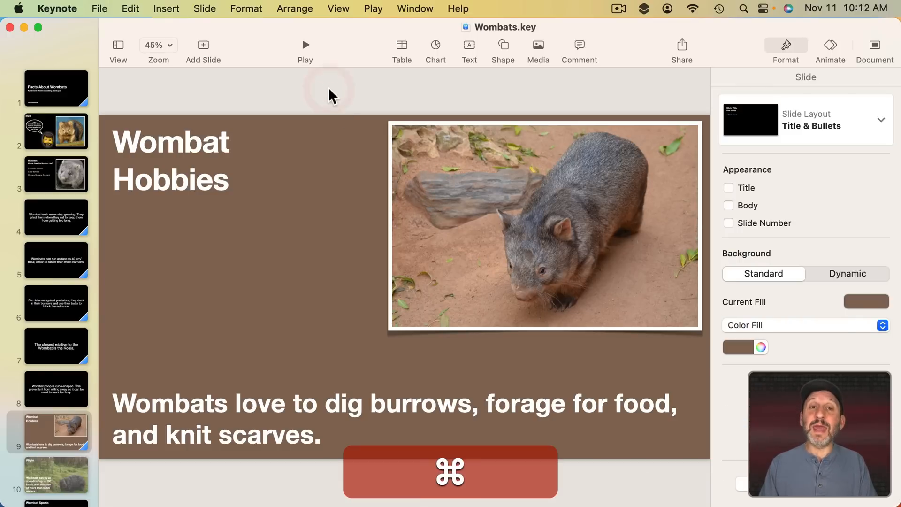
left_click_drag(545, 225, 388, 259)
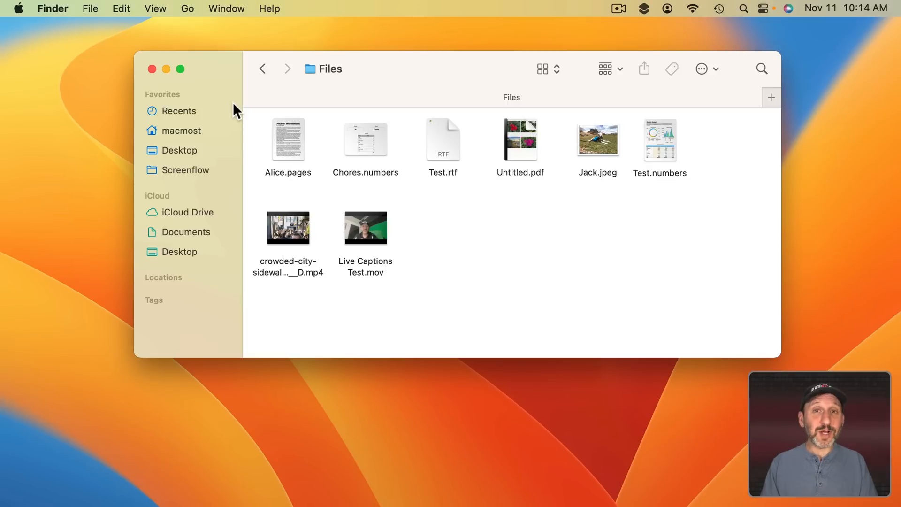
mouse_move(147, 45)
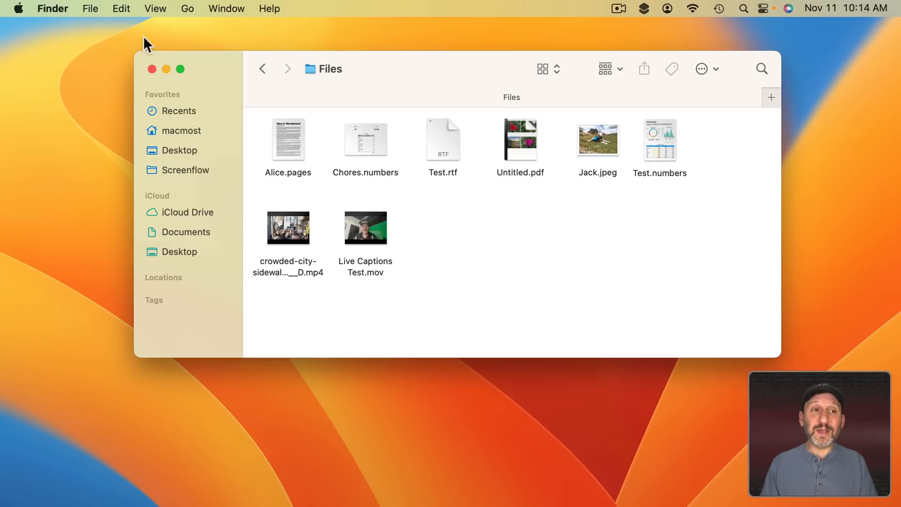
Step: Show the clipboard contents from Finder's Edit menu, then bring up Spotlight
left_click(121, 9)
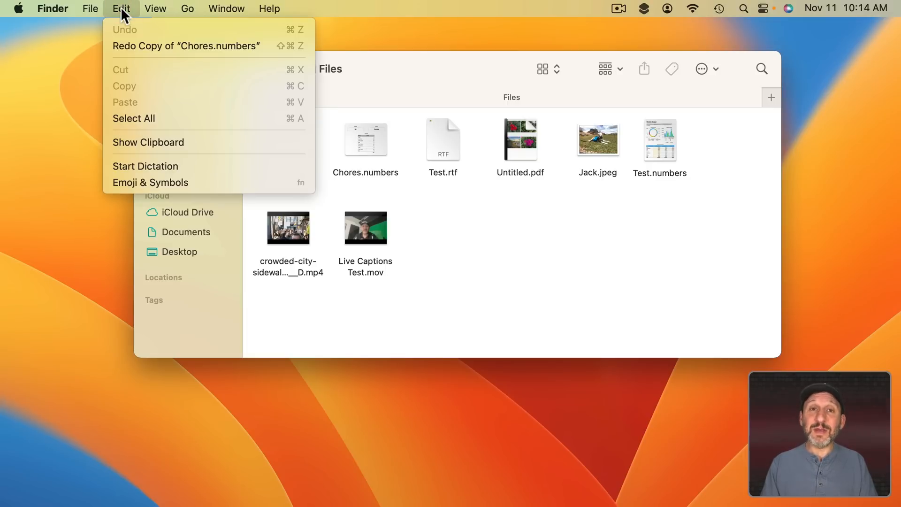
mouse_move(149, 141)
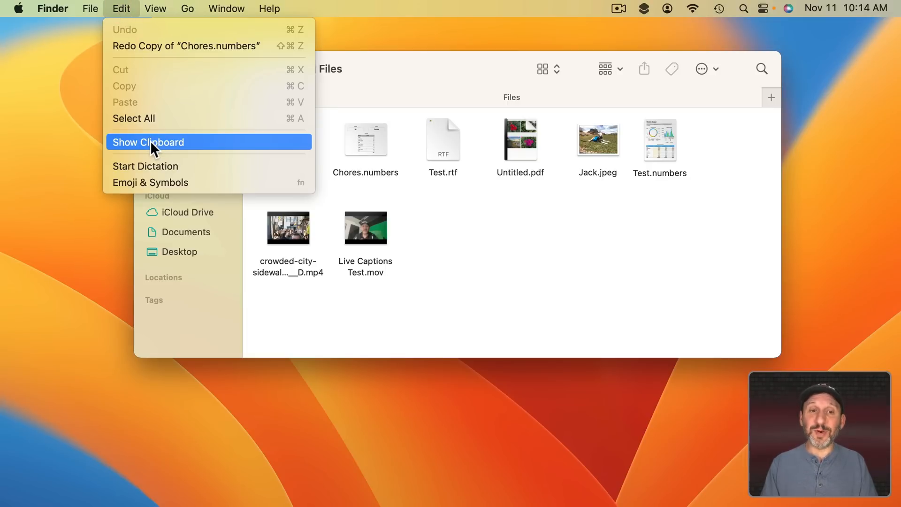
left_click(148, 142)
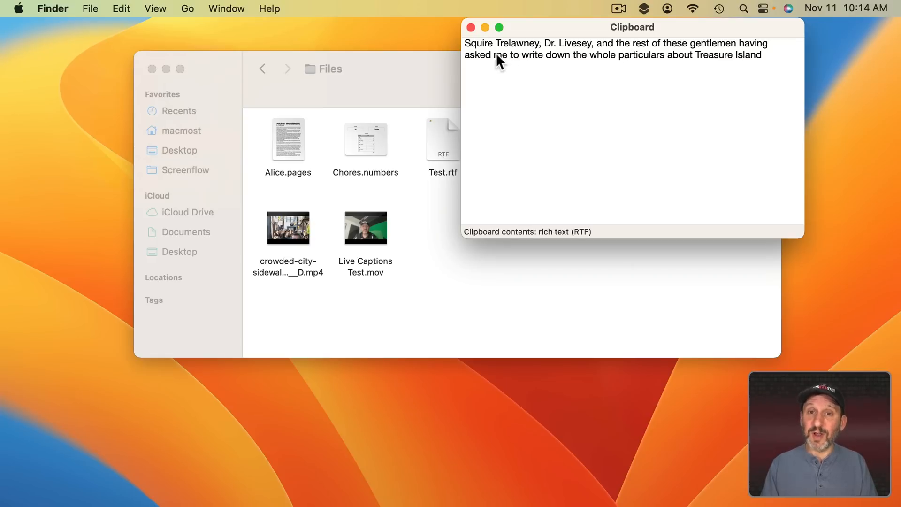
mouse_move(572, 200)
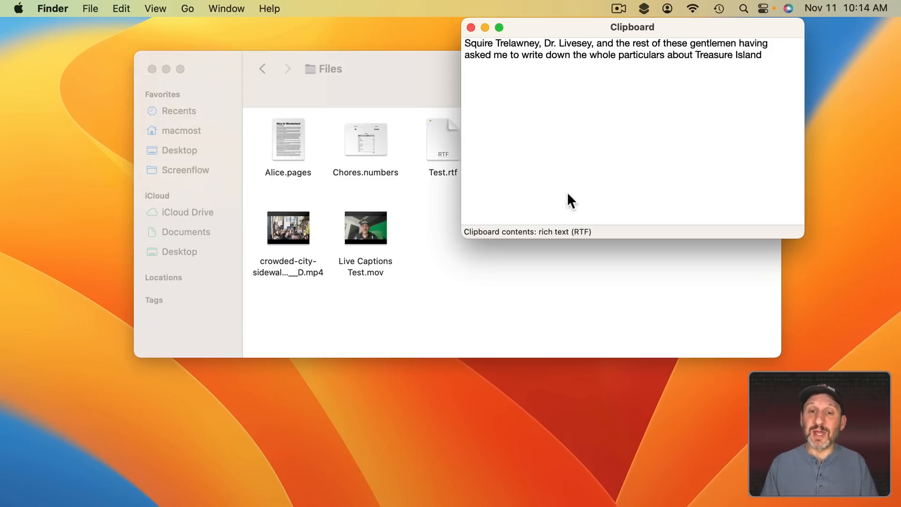
mouse_move(606, 240)
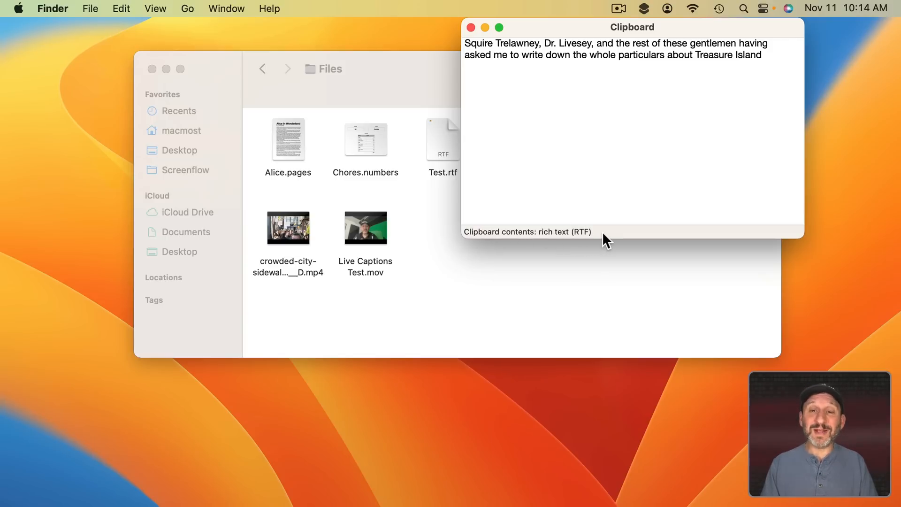
mouse_move(611, 240)
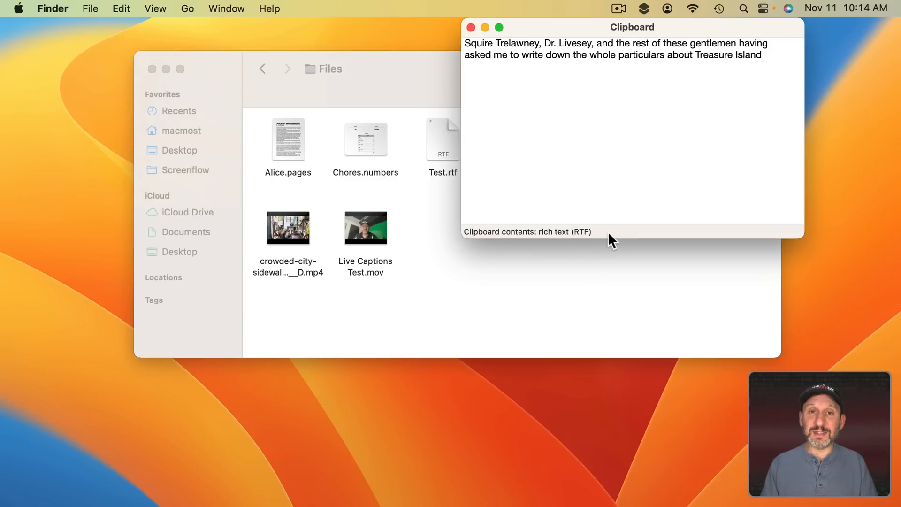
key("cmd+space")
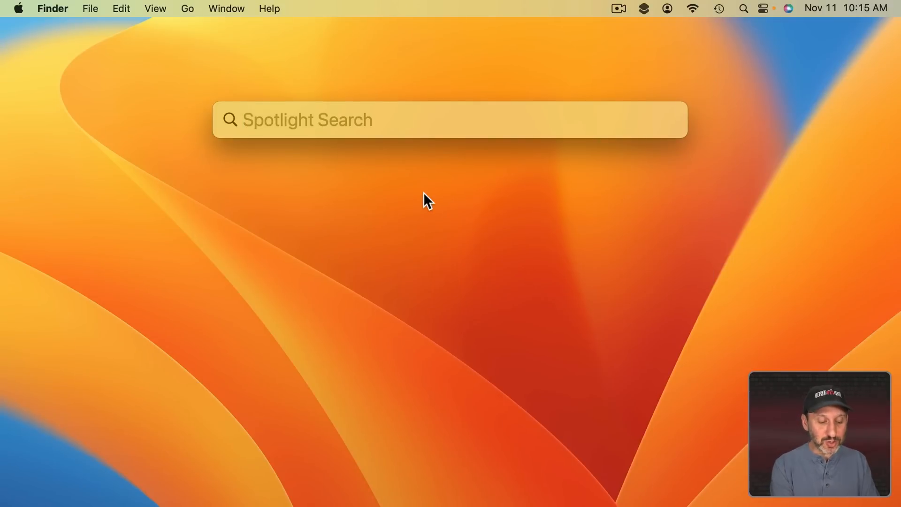
Step: Search Spotlight for 'test.rtf' and 'wombats', scroll the results, then dismiss with Escape
type("test.rtf")
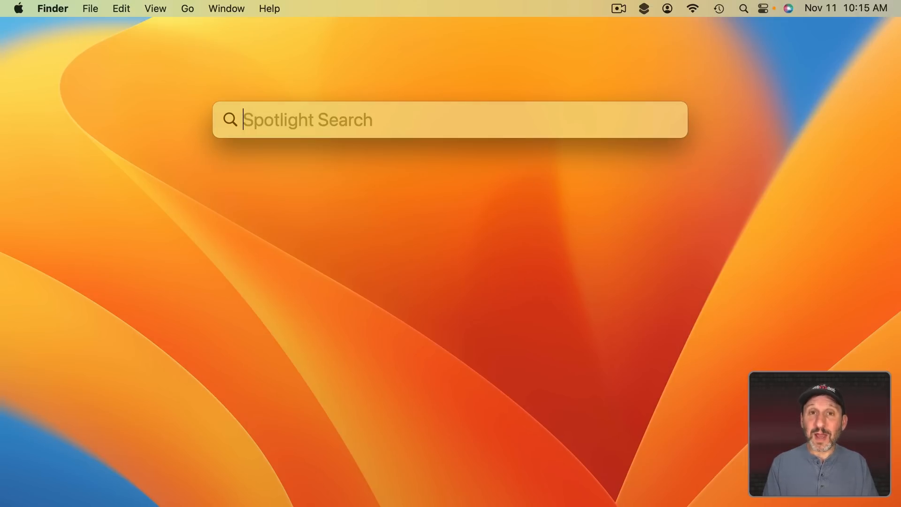
type("womba")
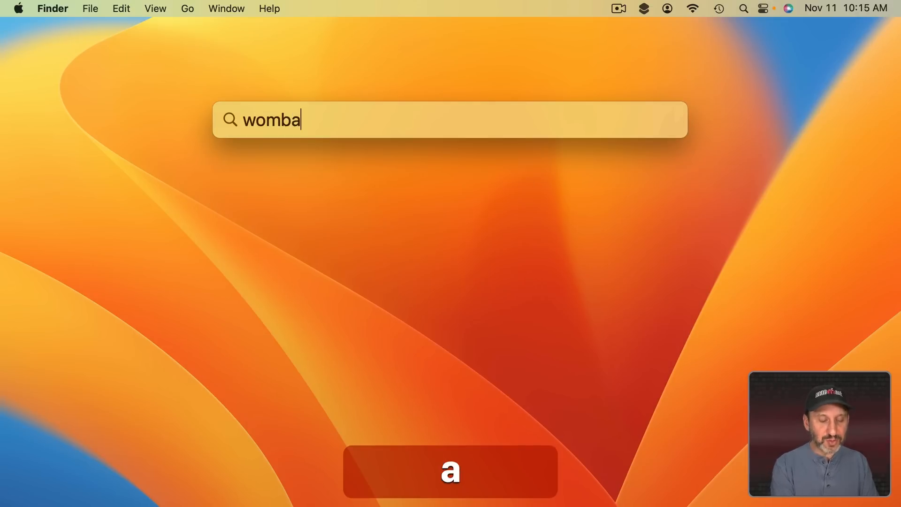
type("ts")
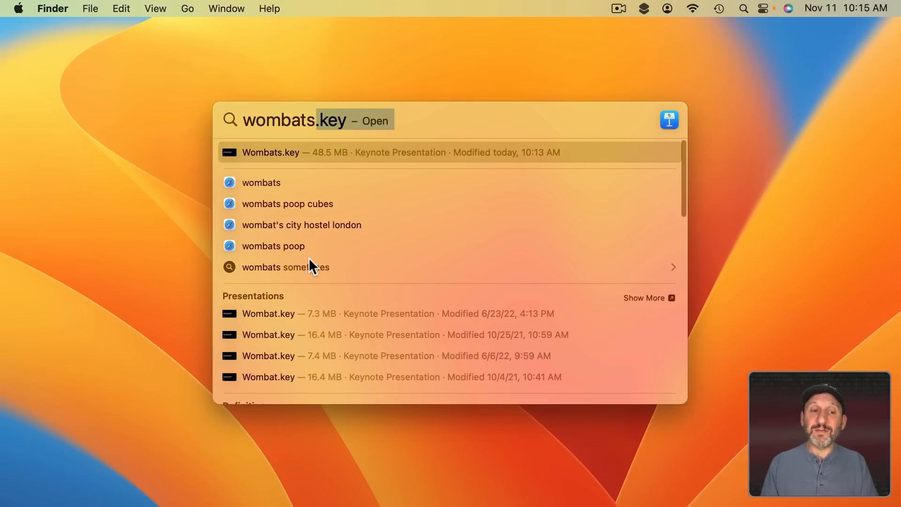
mouse_move(265, 259)
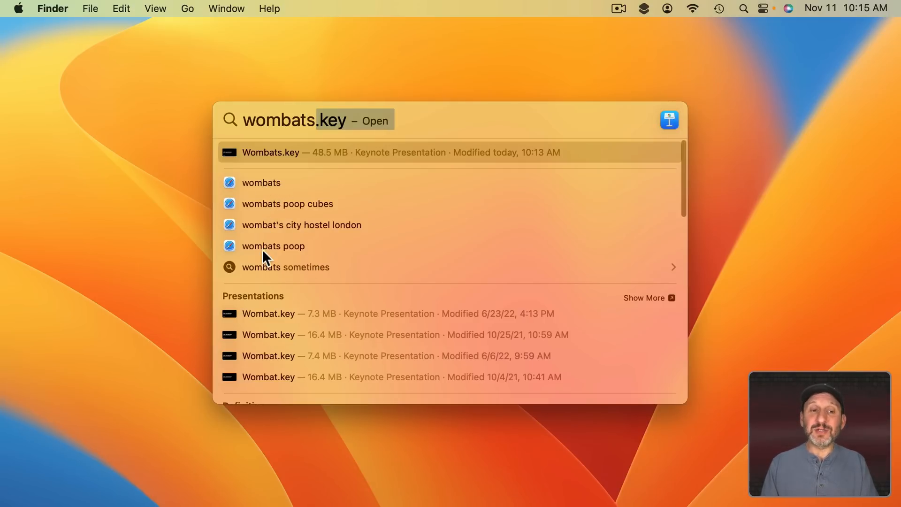
scroll("down", 3)
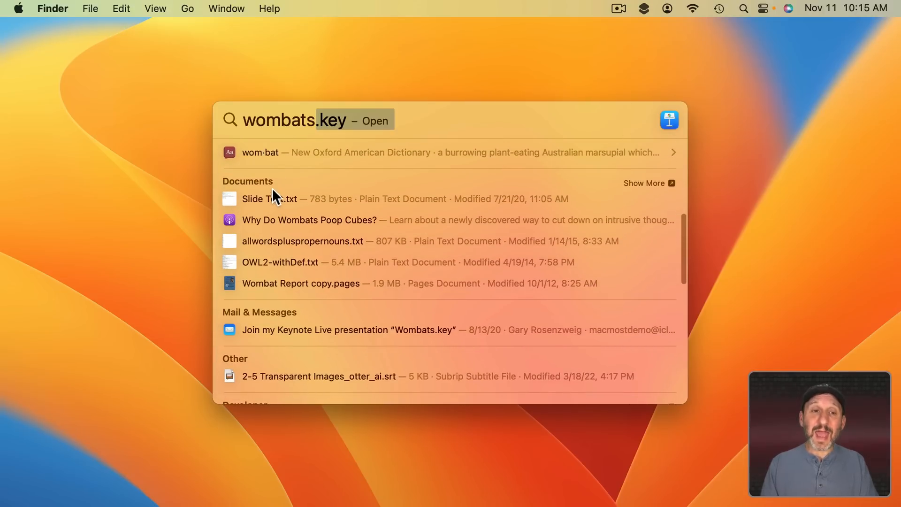
scroll("down", 3)
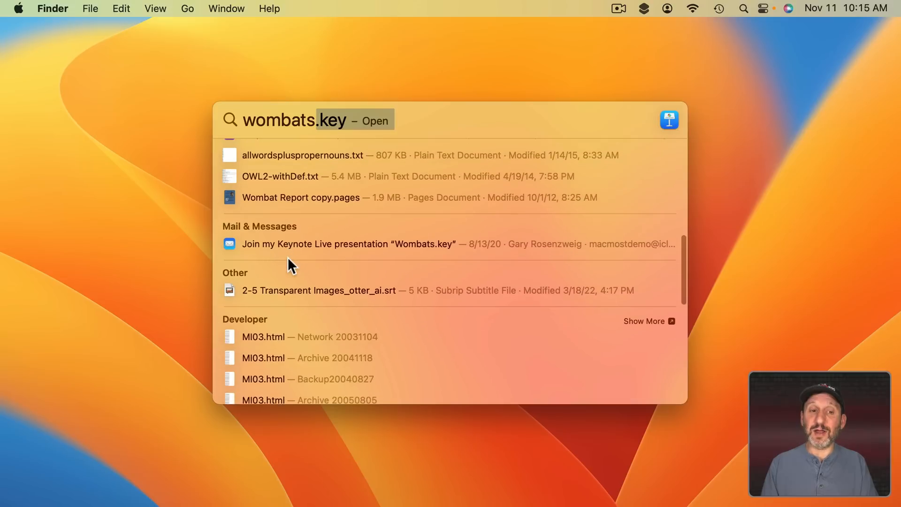
scroll("down", 3)
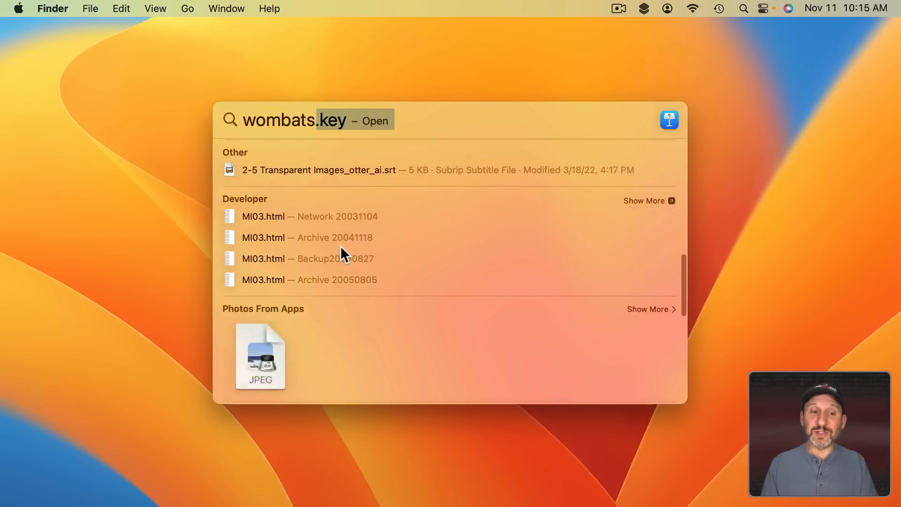
scroll("down", 3)
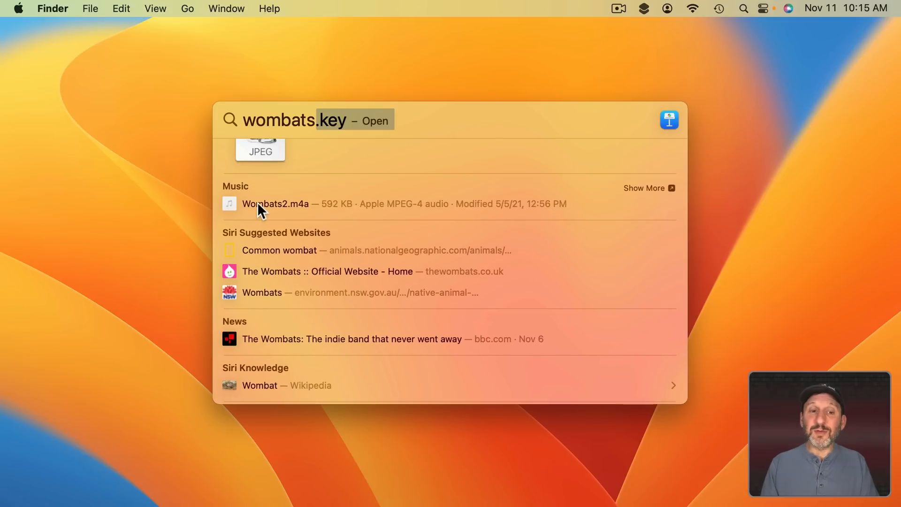
scroll("down", 3)
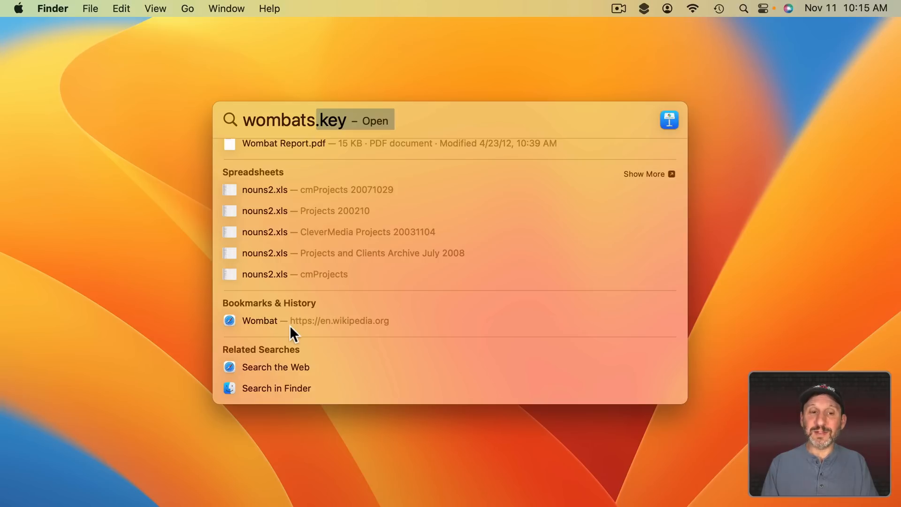
key("escape")
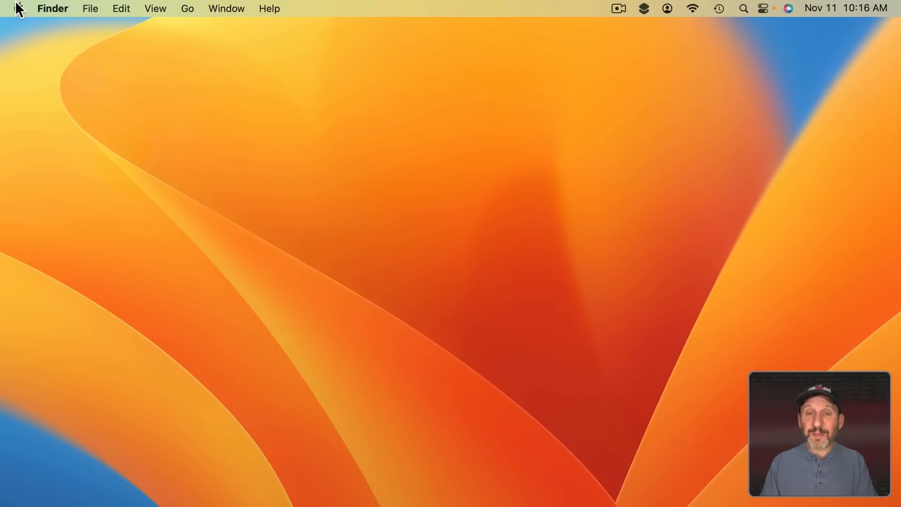
Step: Review Siri & Spotlight search result categories in System Settings, then start a fresh Spotlight search
left_click(14, 8)
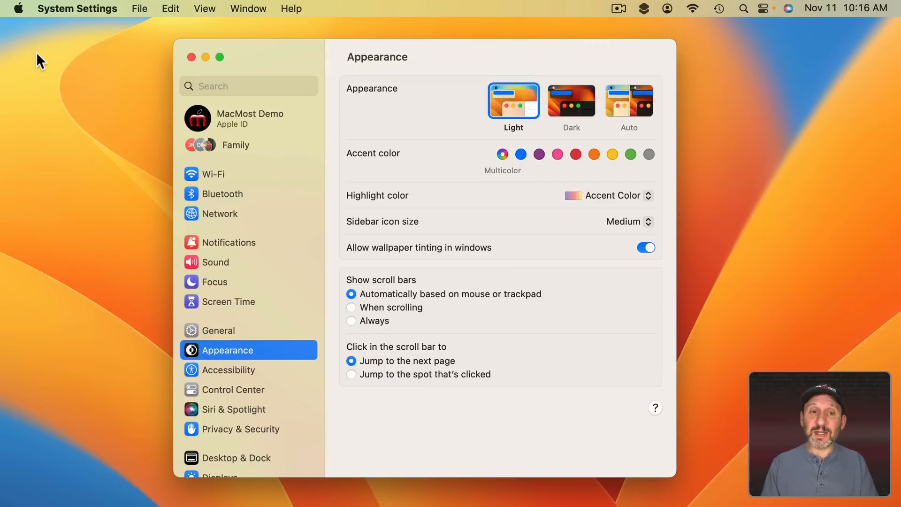
left_click(234, 408)
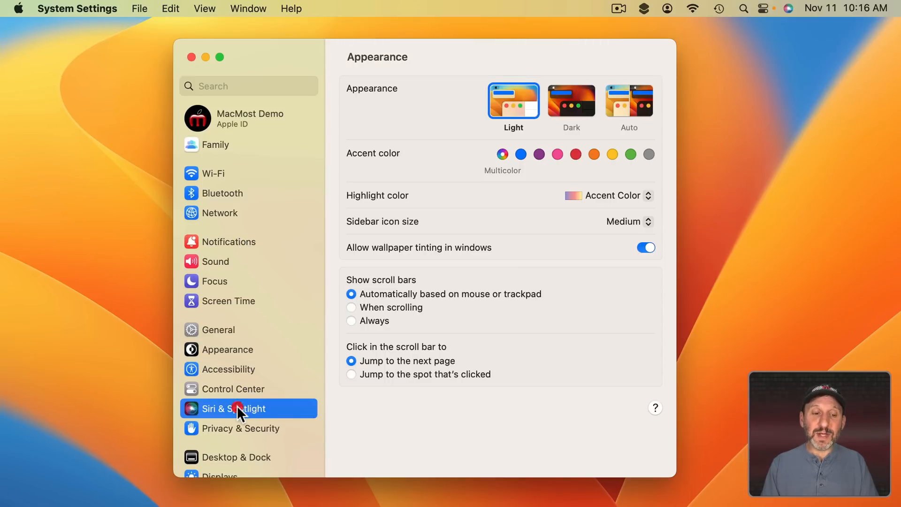
left_click(234, 409)
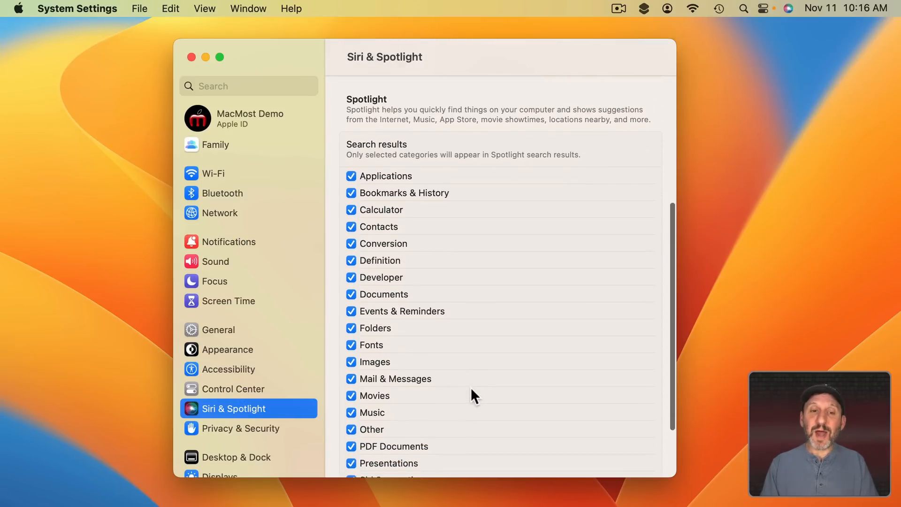
scroll("down", 3)
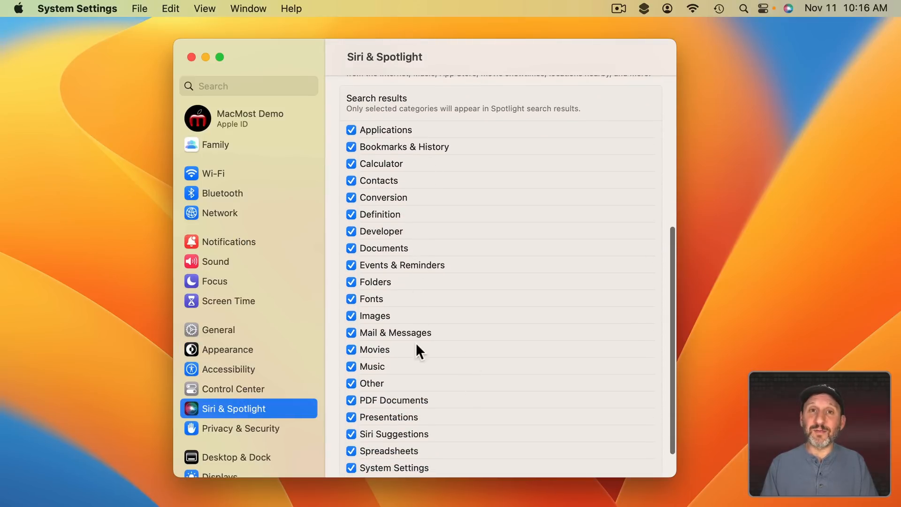
scroll("down", 3)
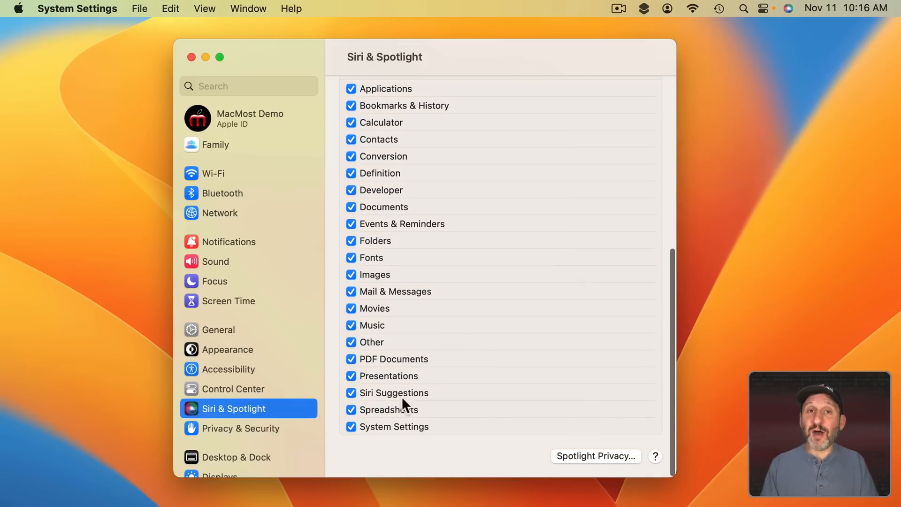
key("cmd+space")
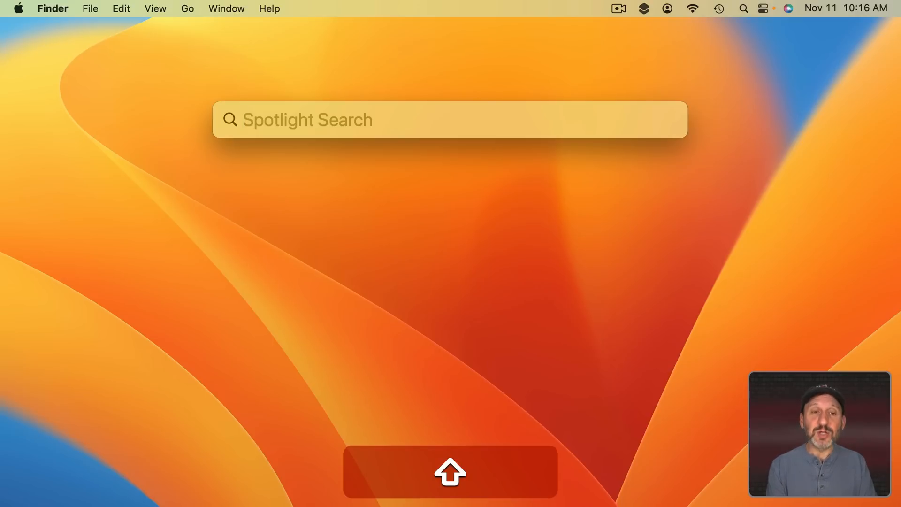
Step: Have Spotlight evaluate 2+2 as 4, then clear it for another query
type("2+2")
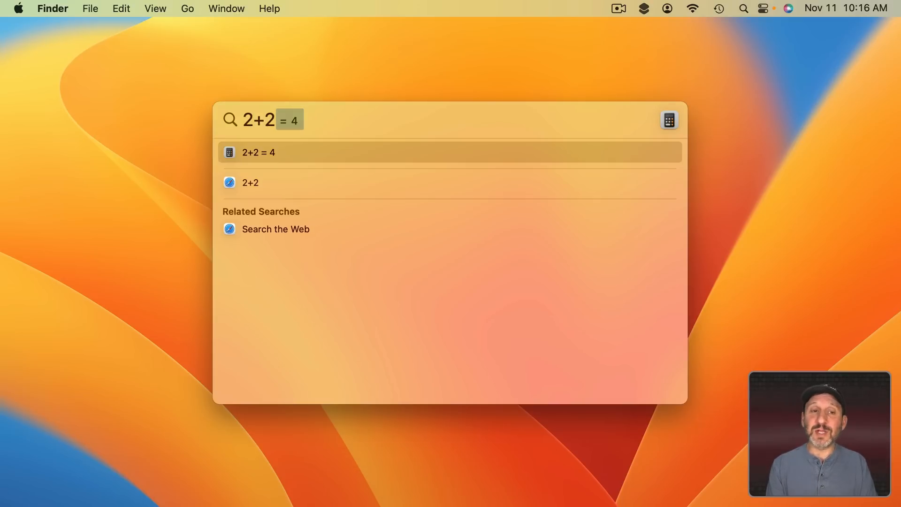
key("cmd+delete")
type("55")
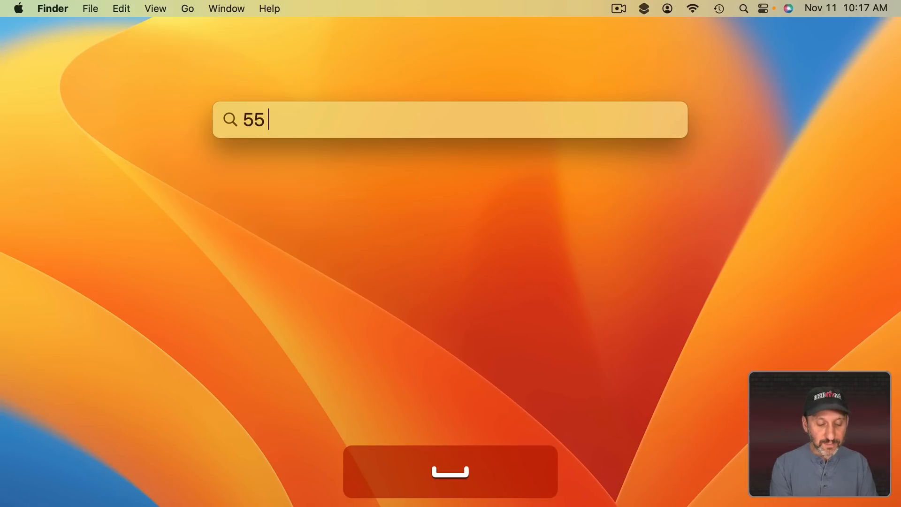
Step: Run quick Spotlight queries such as 55 mph and weather, accepting each result
type("mph")
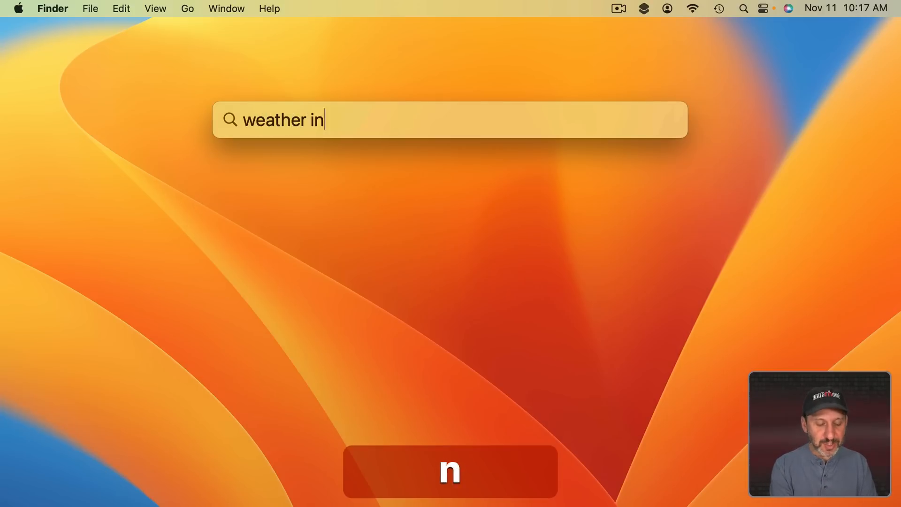
key("enter")
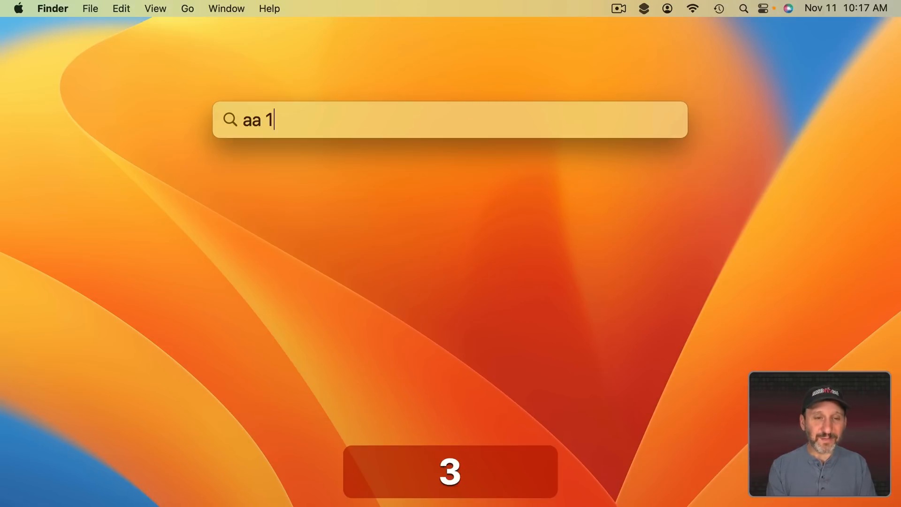
key("enter")
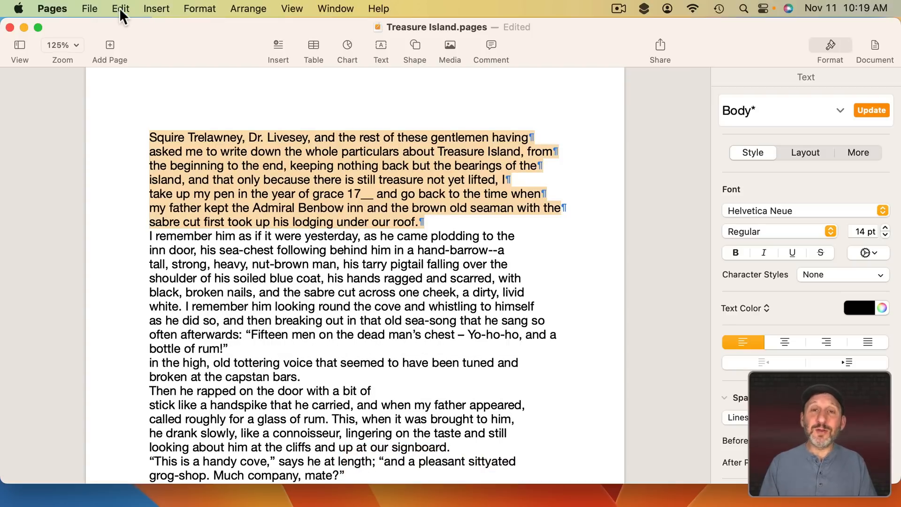
Step: Undo the last typing via the Edit menu, then select a word in the story to delete
left_click(120, 8)
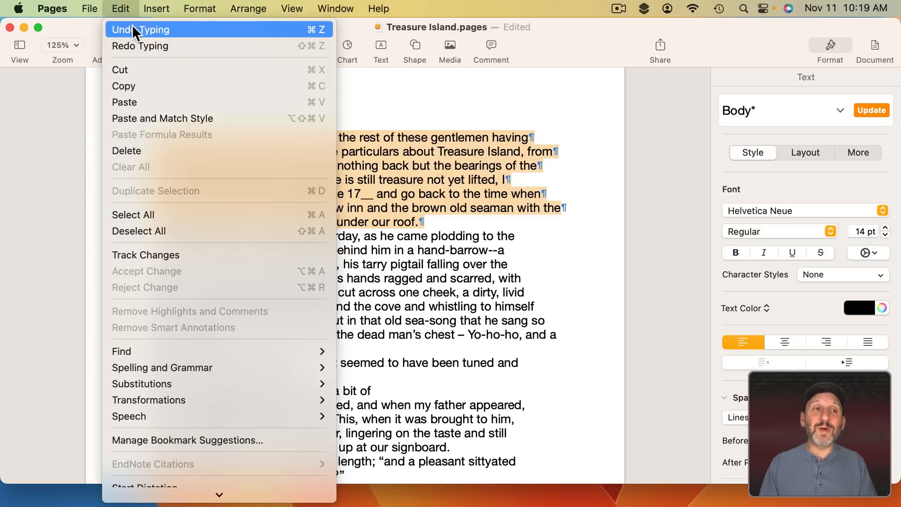
left_click(142, 29)
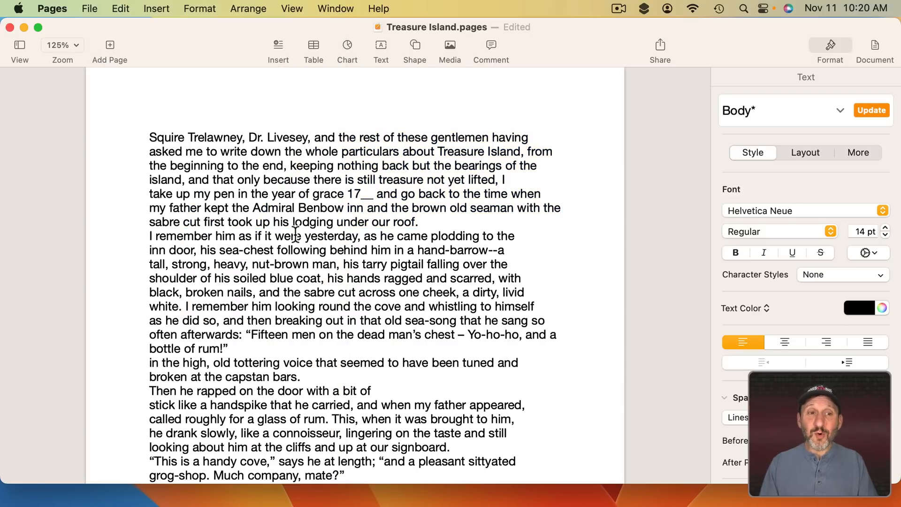
double_click(198, 137)
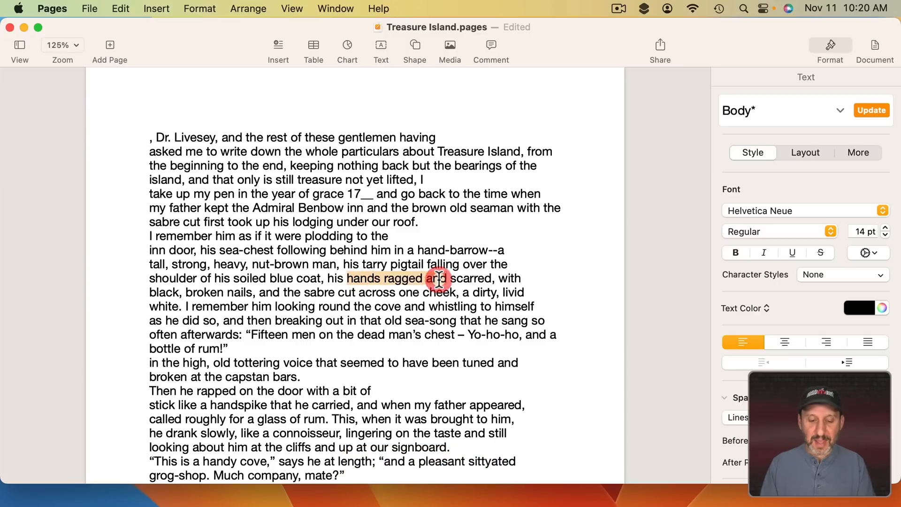
Step: Restore the deleted words with Cmd+Z, one undo per deletion
key("cmd+z")
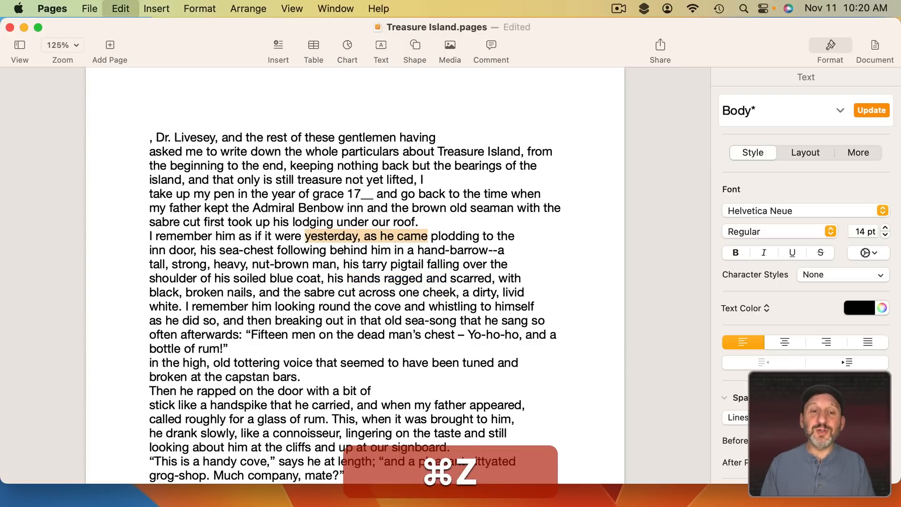
key("cmd+z")
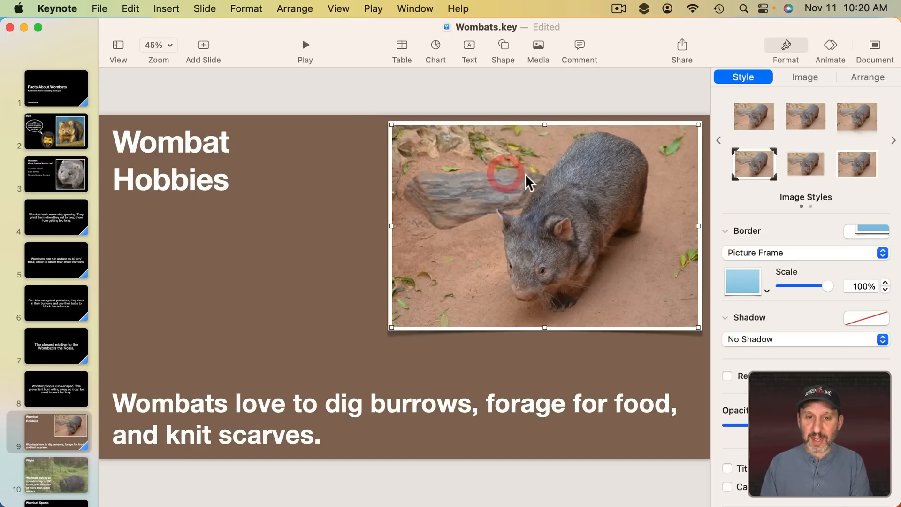
Step: Replace Wombats with Kangaroos in the slide 9 caption, then undo the latest change
left_click(170, 142)
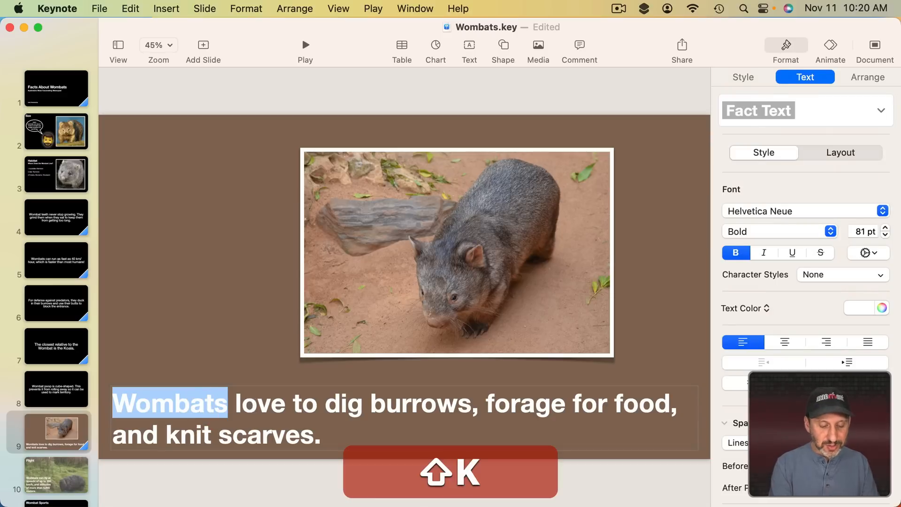
type("Kangaroos")
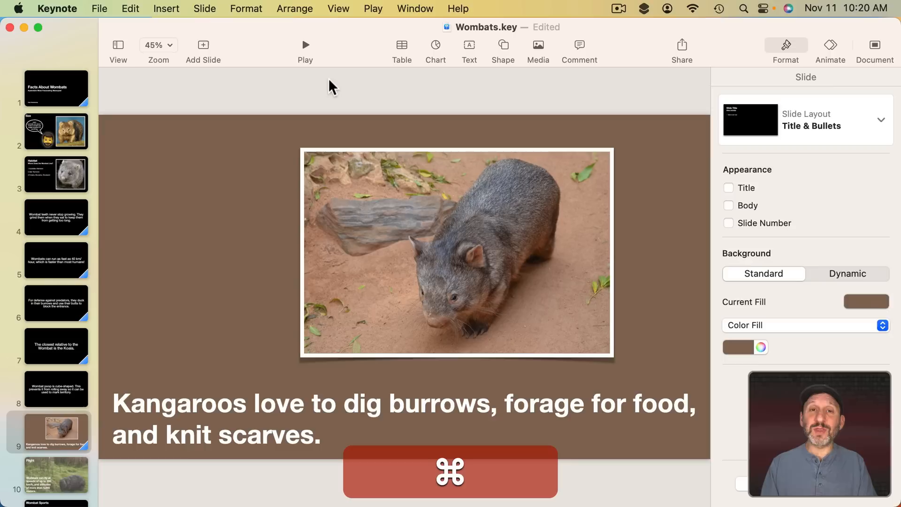
key("cmd+z")
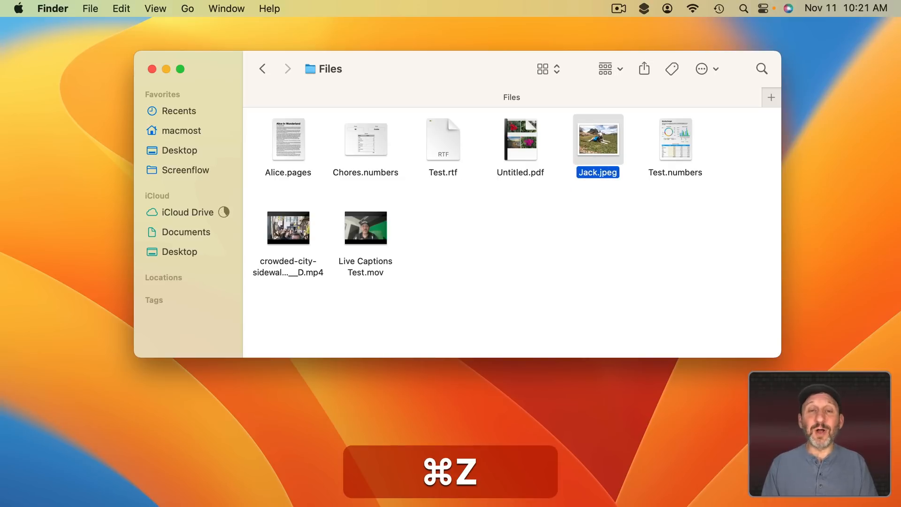
Step: Drag Live Captions Test.mov from the Files window onto the desktop, then select Jack.jpeg
left_click_drag(365, 228, 856, 124)
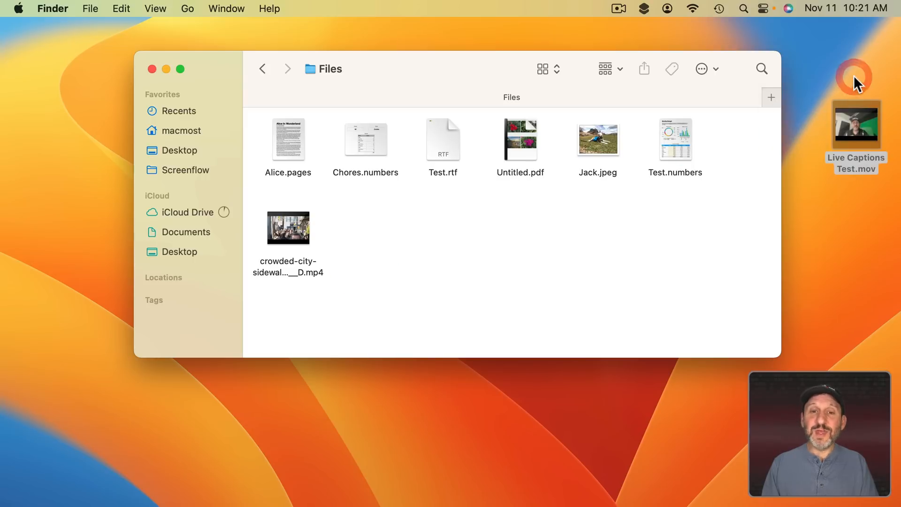
left_click(598, 140)
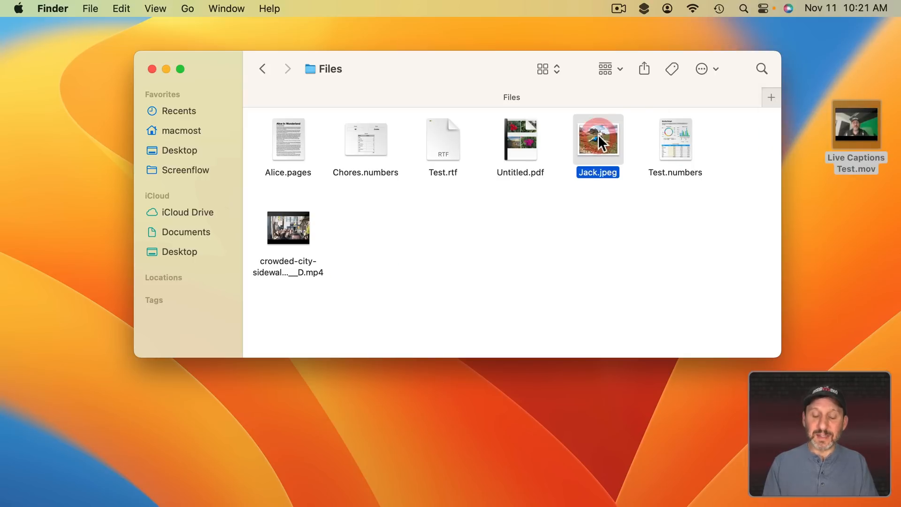